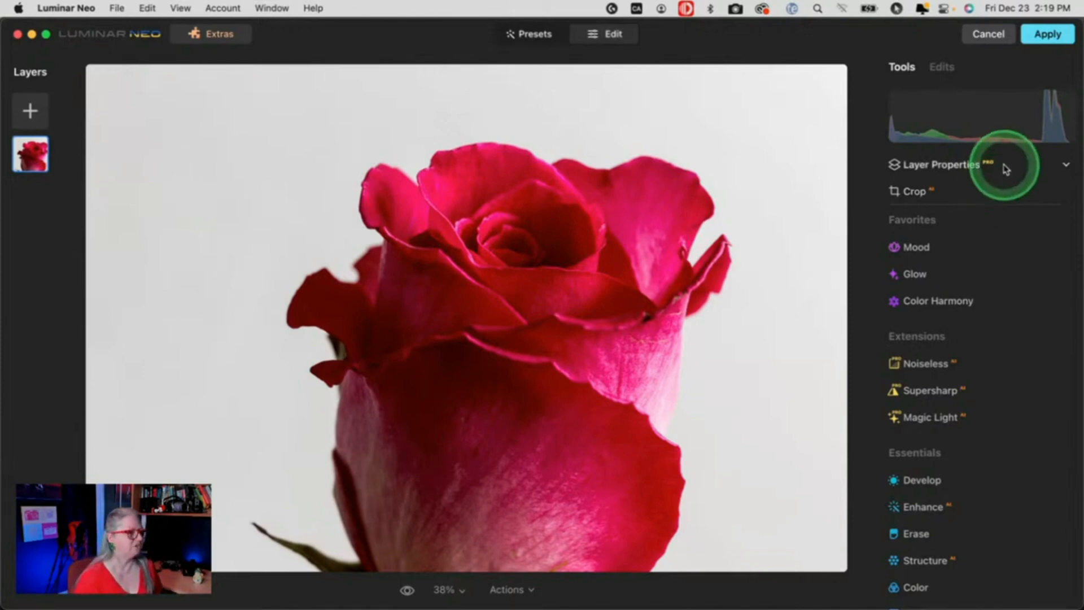
# Choose Background Removal AI under the rose layer's Masking properties.
pyautogui.click(944, 165)
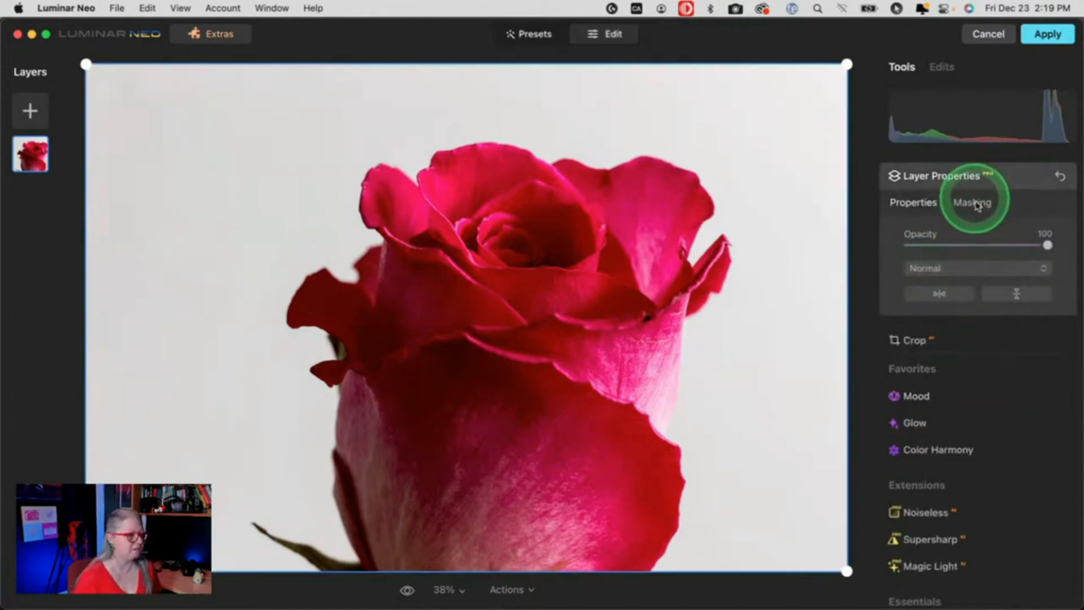
pyautogui.click(972, 202)
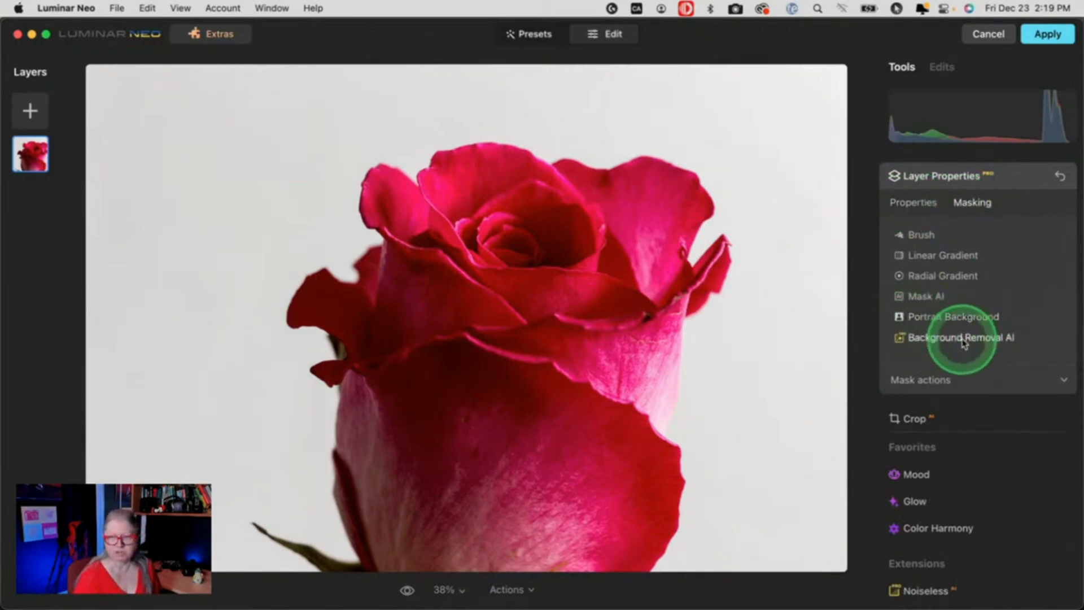
pyautogui.click(962, 337)
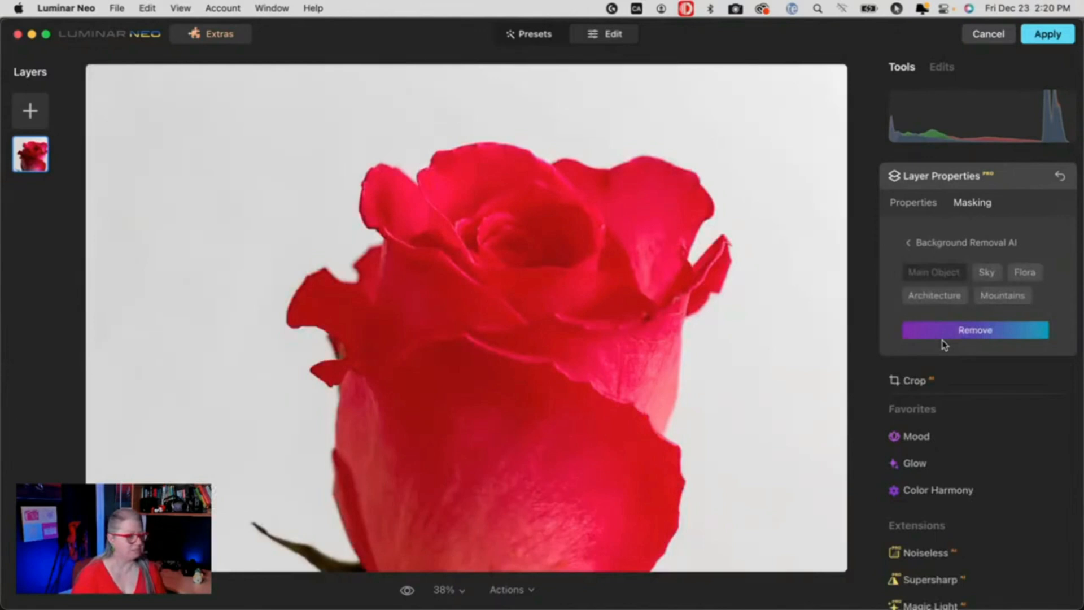
# Run Remove so the rose's white background becomes transparent.
pyautogui.click(975, 329)
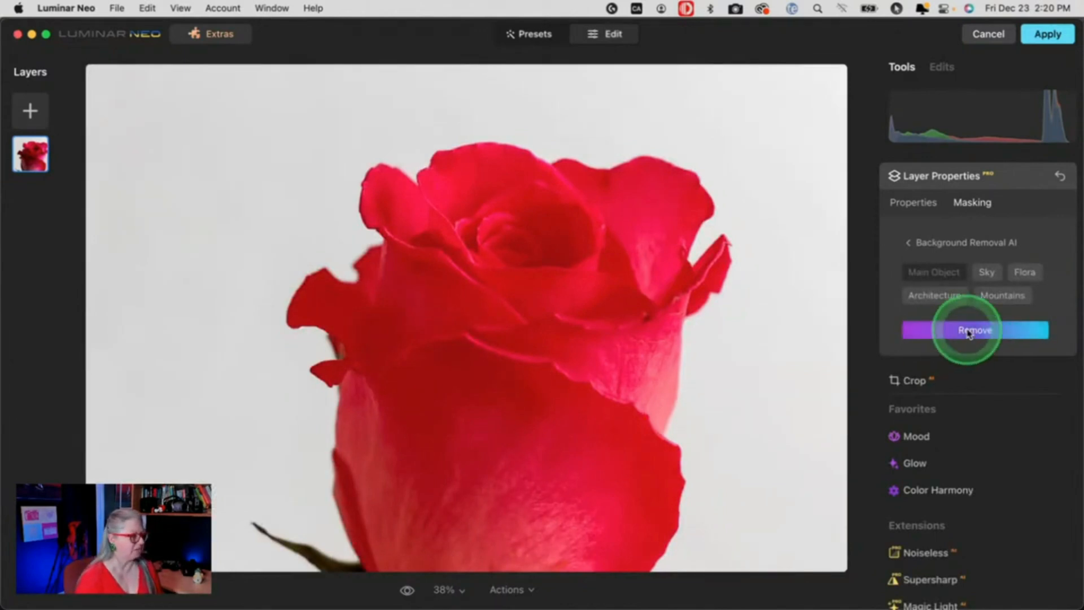
pyautogui.click(974, 330)
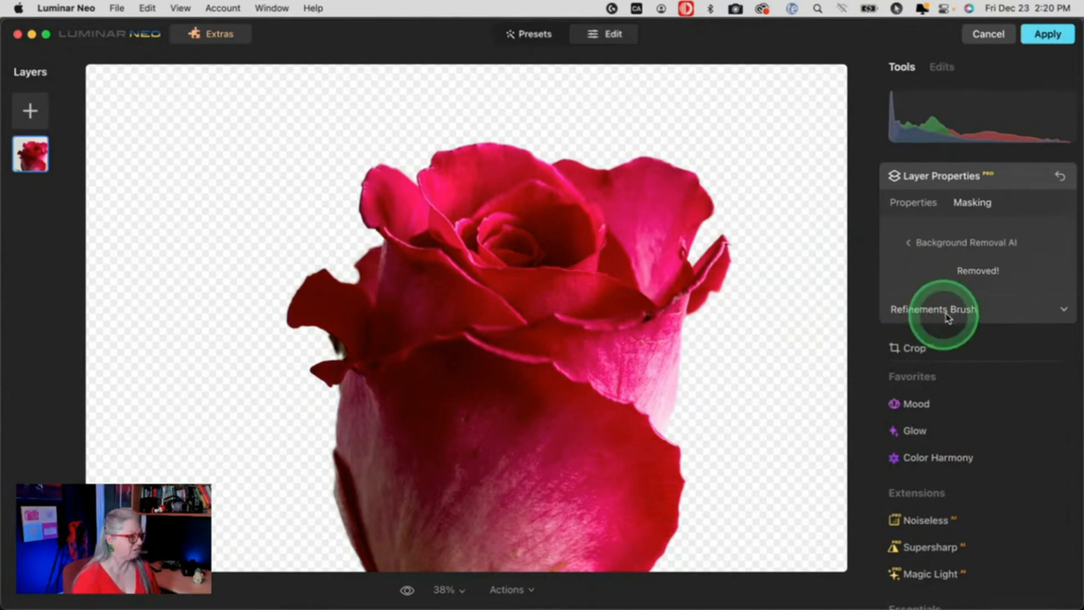
# Use the Refinements Brush in Object mode at size 34 to paint in the rose interior.
pyautogui.click(932, 310)
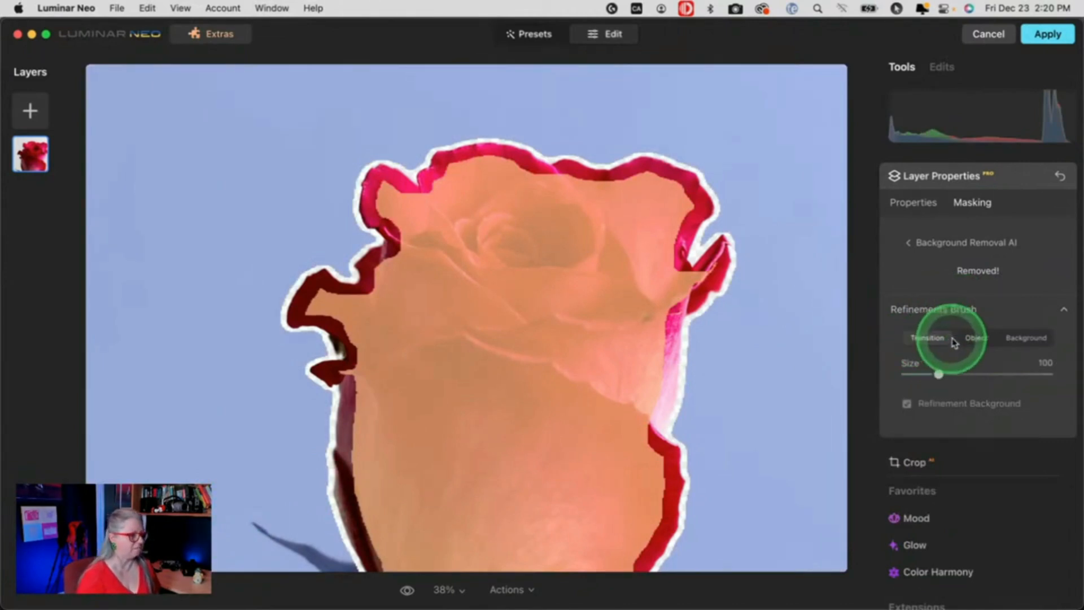
pyautogui.click(975, 337)
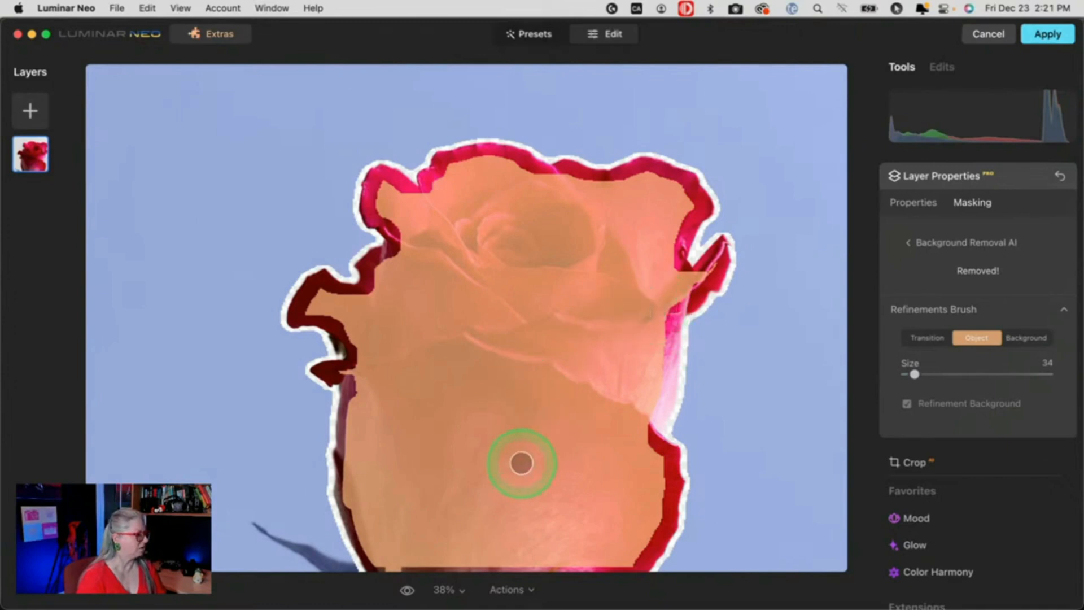
pyautogui.moveTo(763, 396)
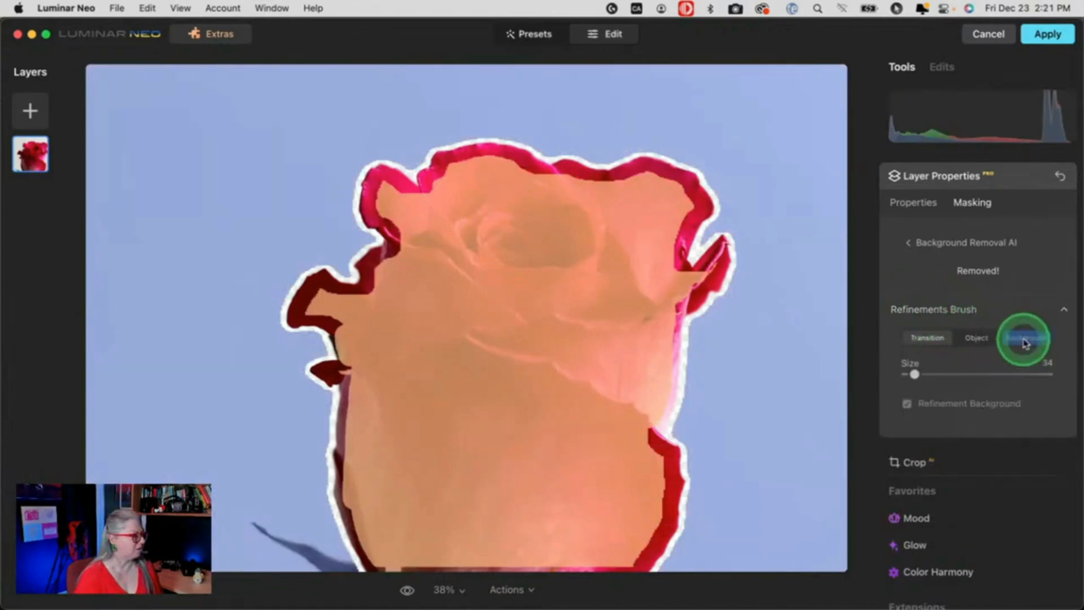
# Refine the left petal edge with the Transition brush at size 21, then close the refinement.
pyautogui.click(1026, 338)
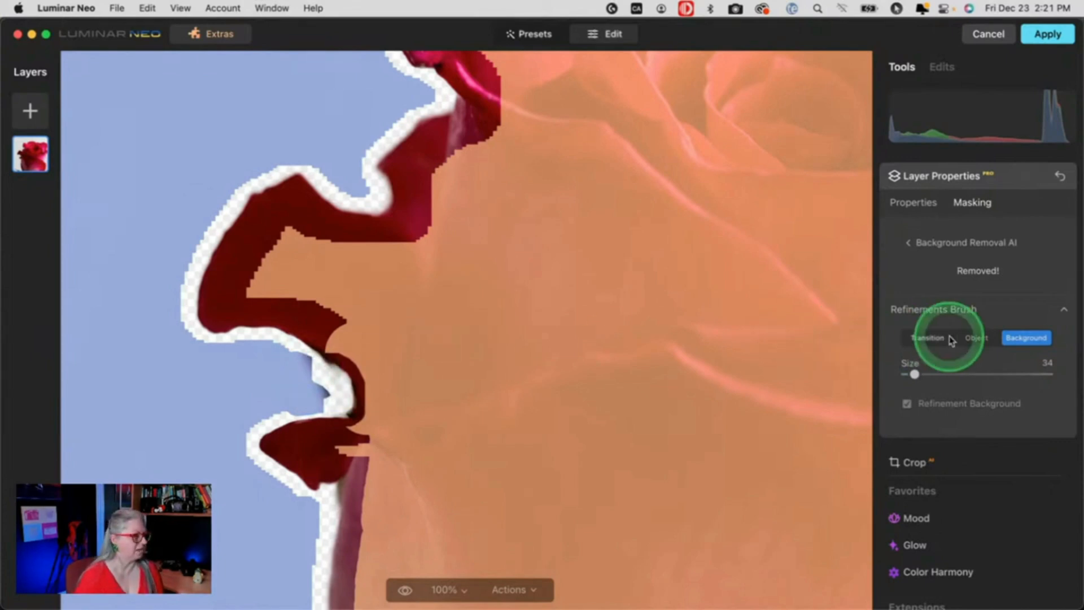
pyautogui.click(927, 338)
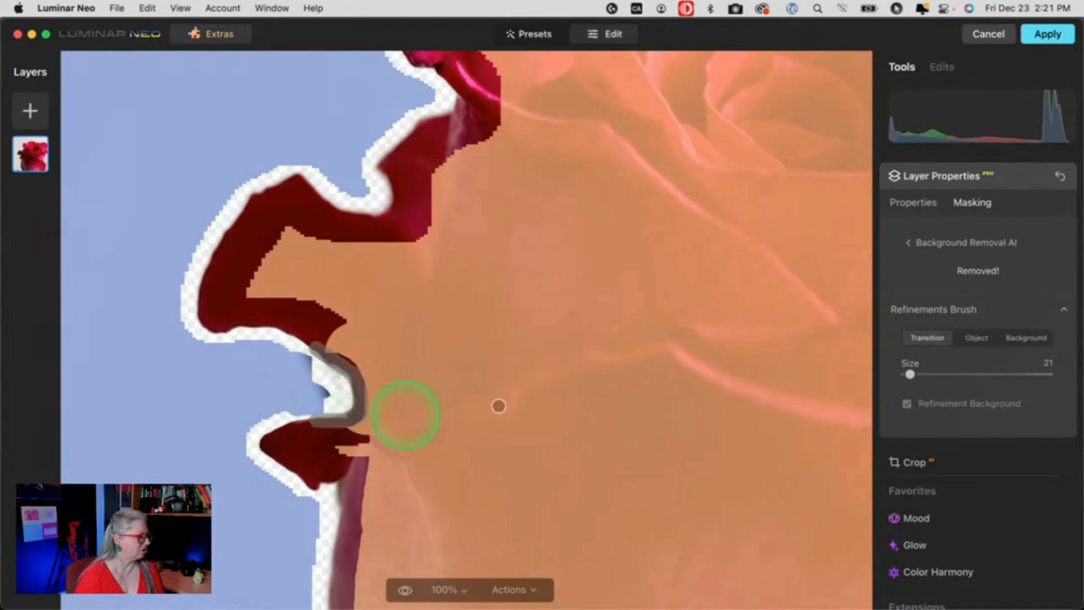
pyautogui.moveTo(680, 348)
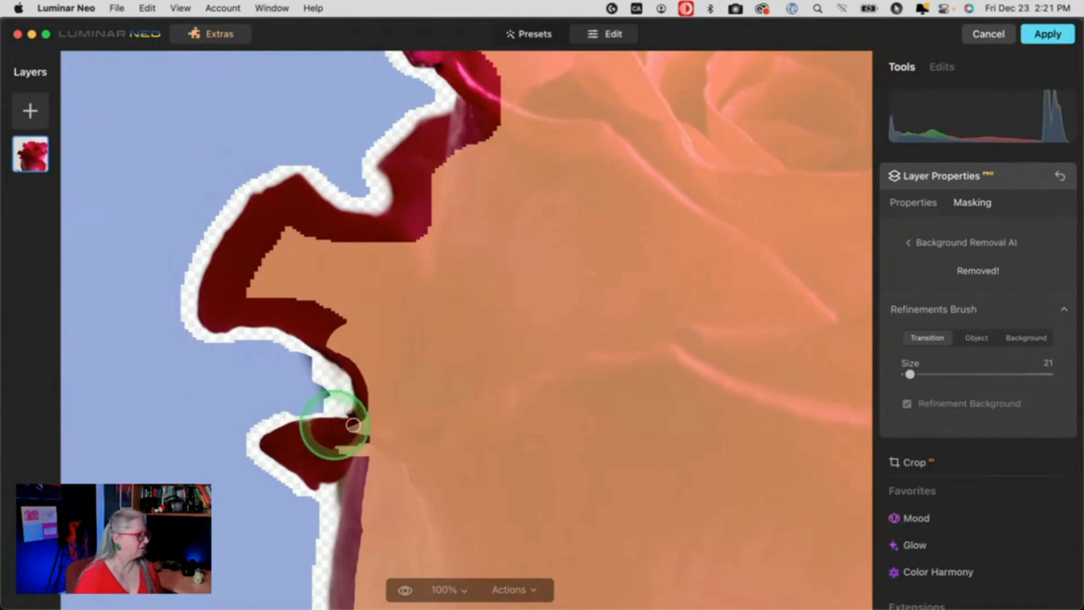
pyautogui.click(934, 309)
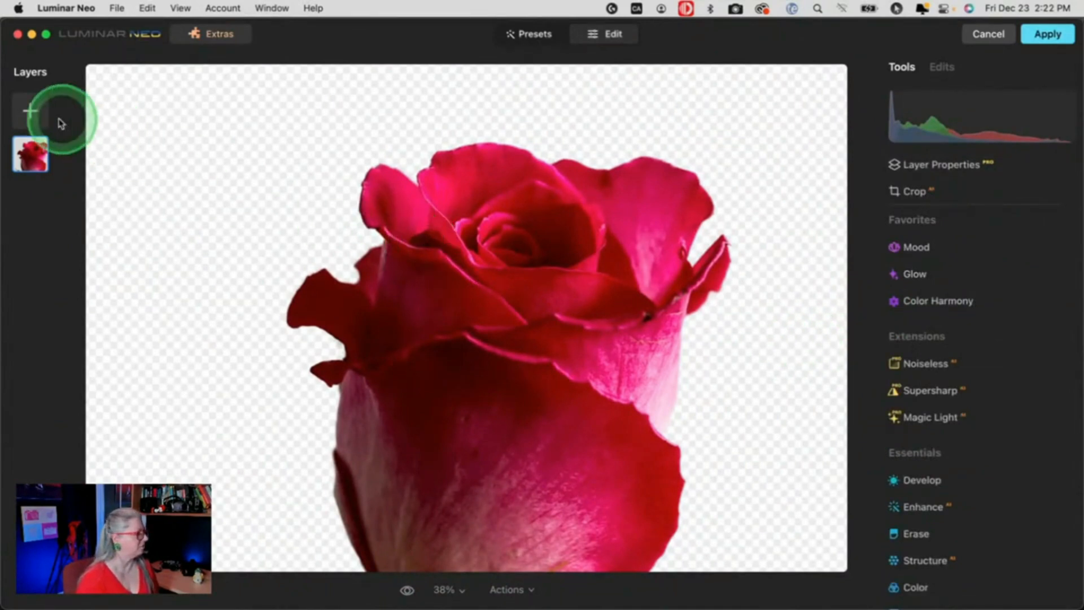
# Add the blue bokeh photo from My Images as a new layer behind the rose.
pyautogui.click(30, 111)
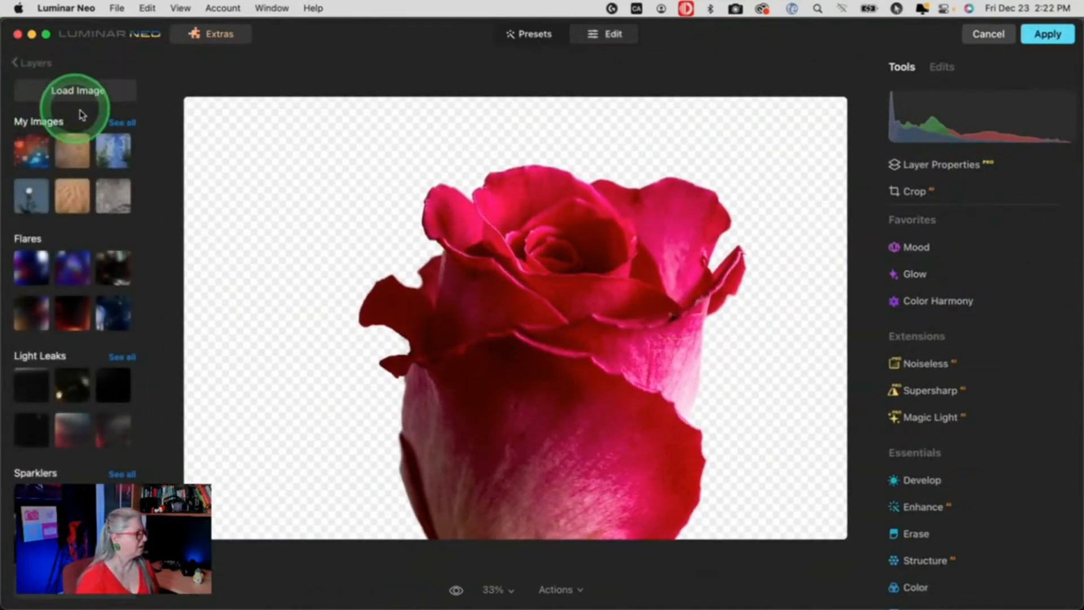
pyautogui.click(121, 122)
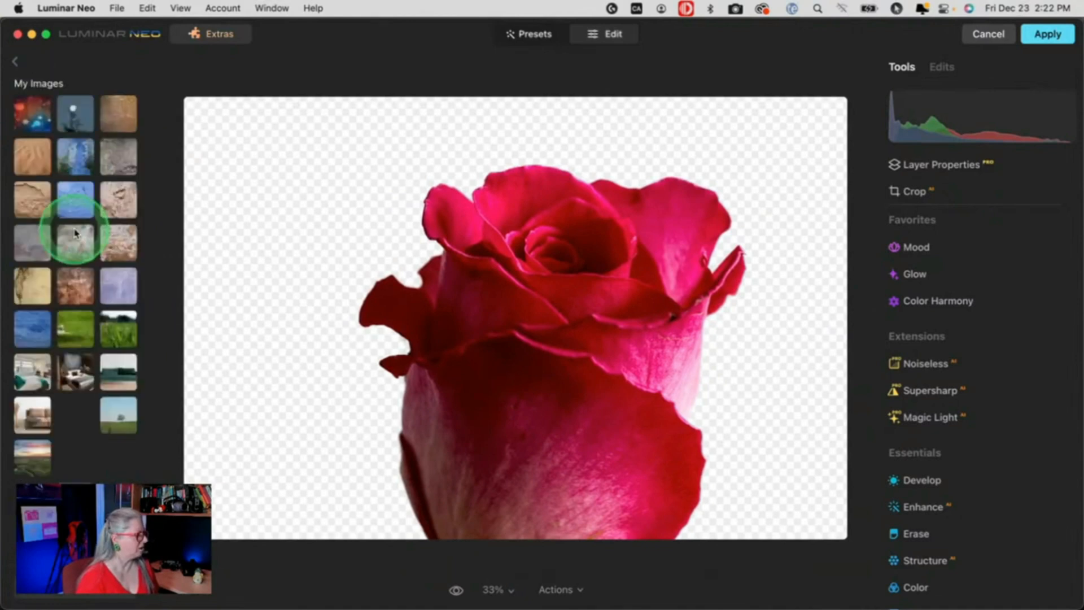
pyautogui.scroll(-3)
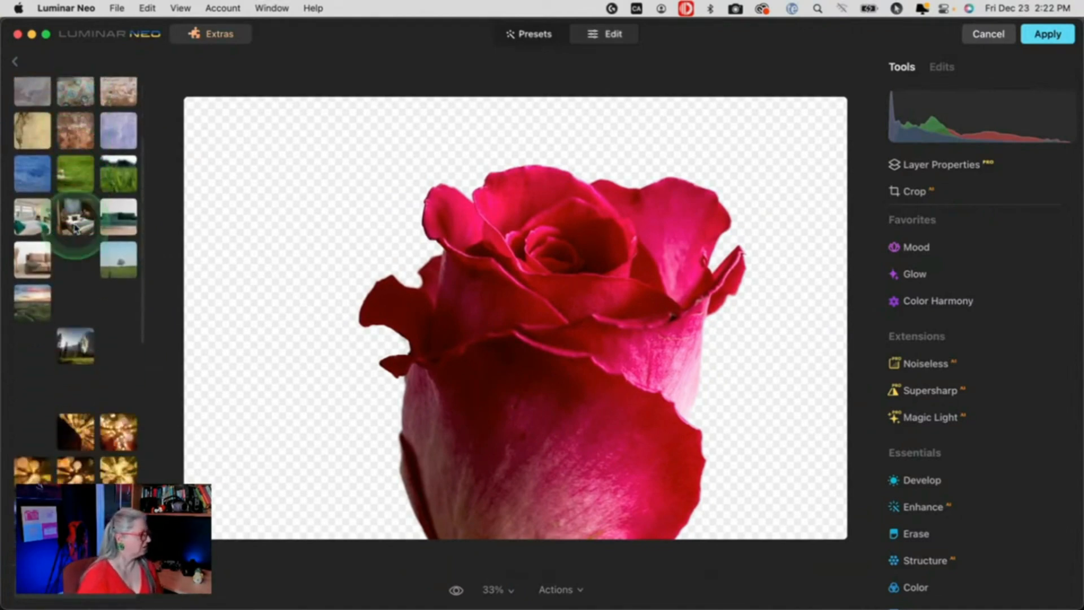
pyautogui.scroll(-3)
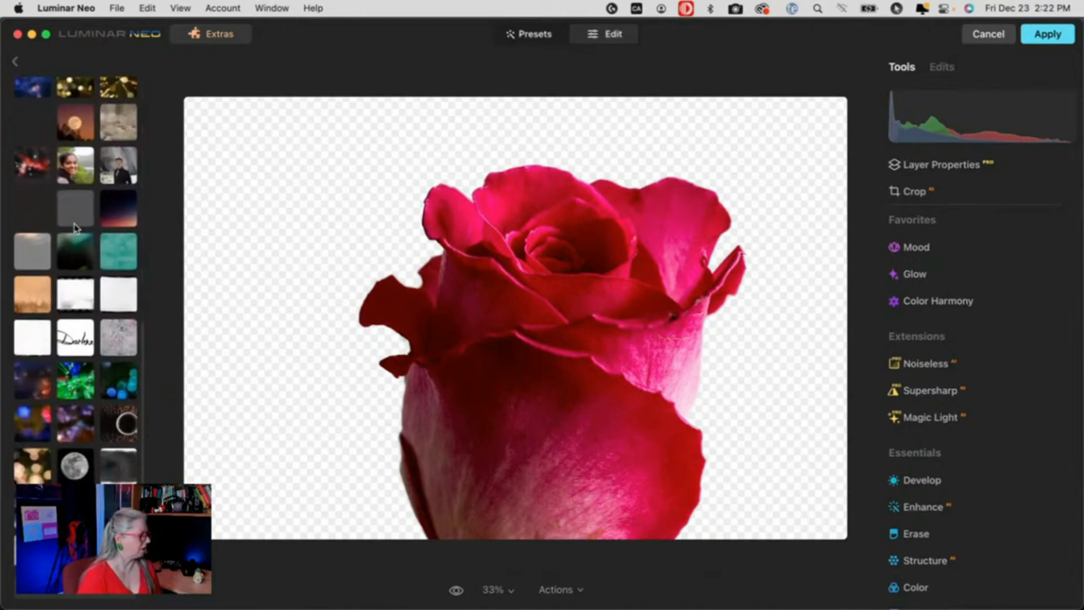
pyautogui.scroll(-3)
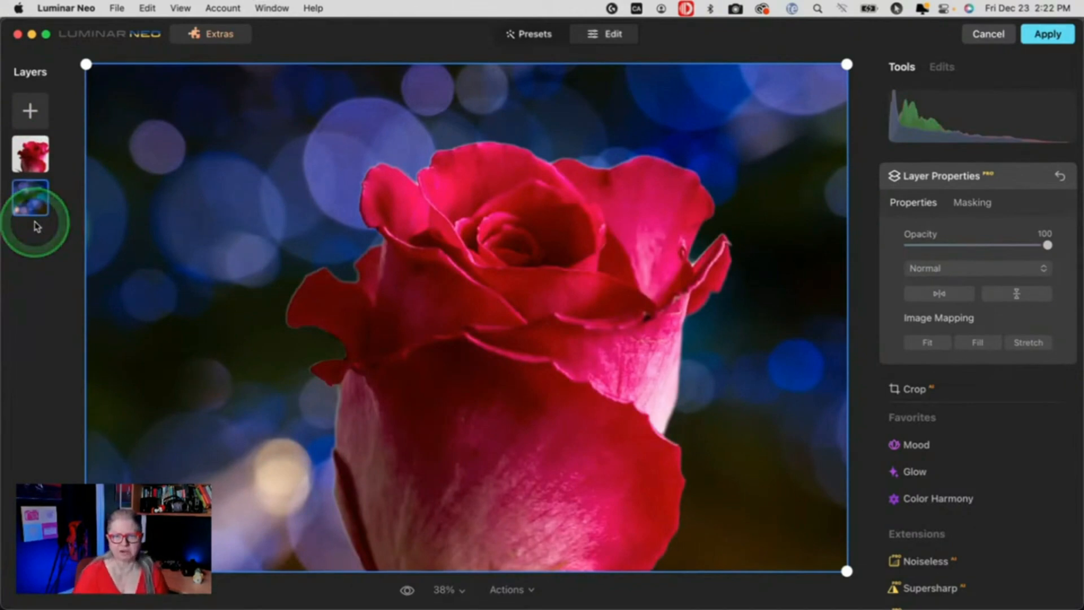
pyautogui.click(30, 199)
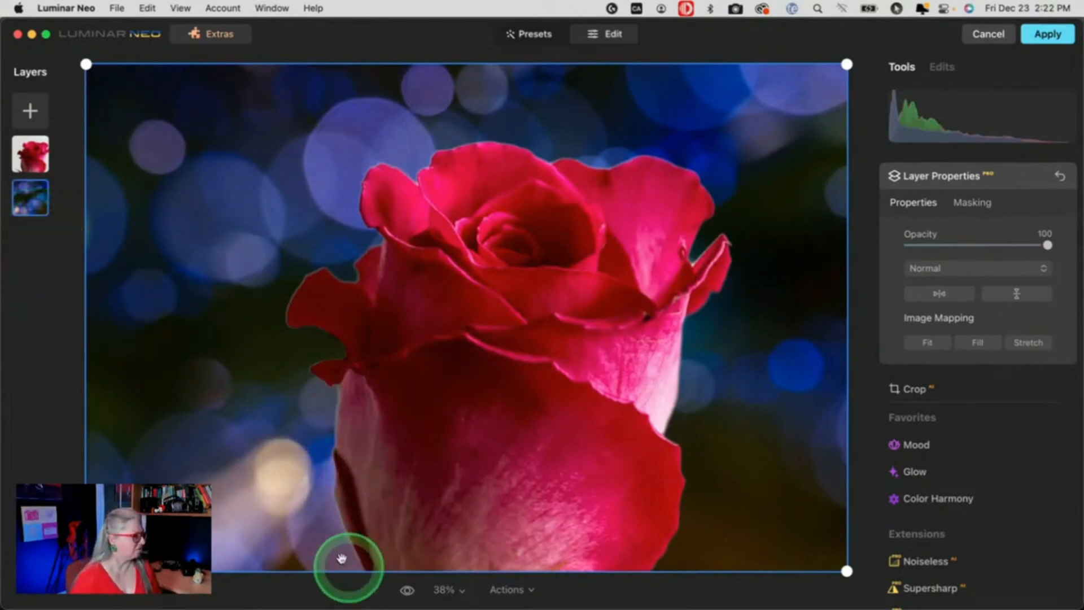
pyautogui.moveTo(171, 465)
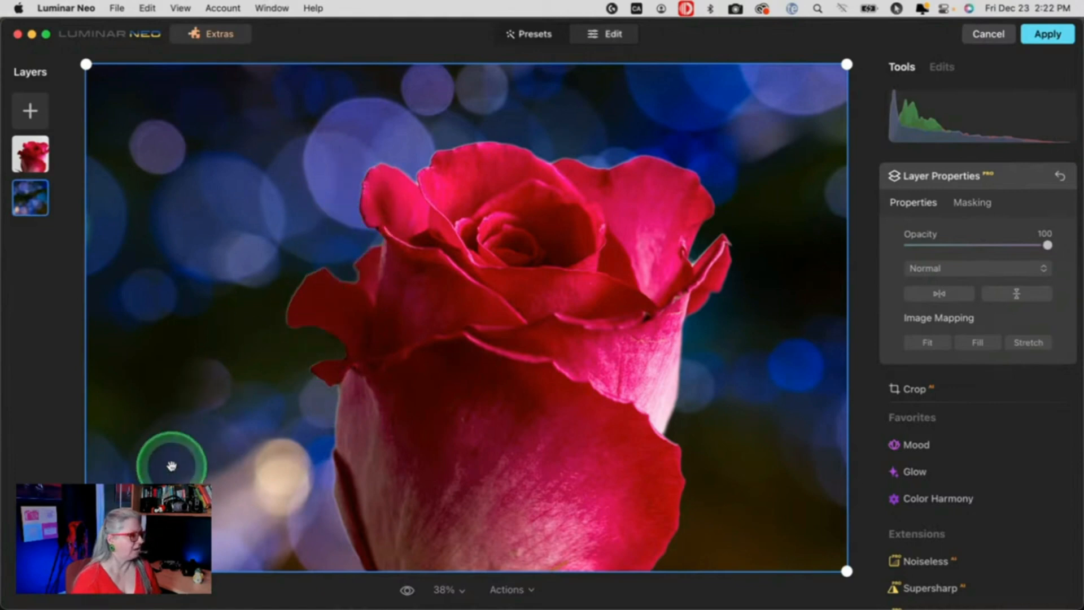
pyautogui.moveTo(318, 482)
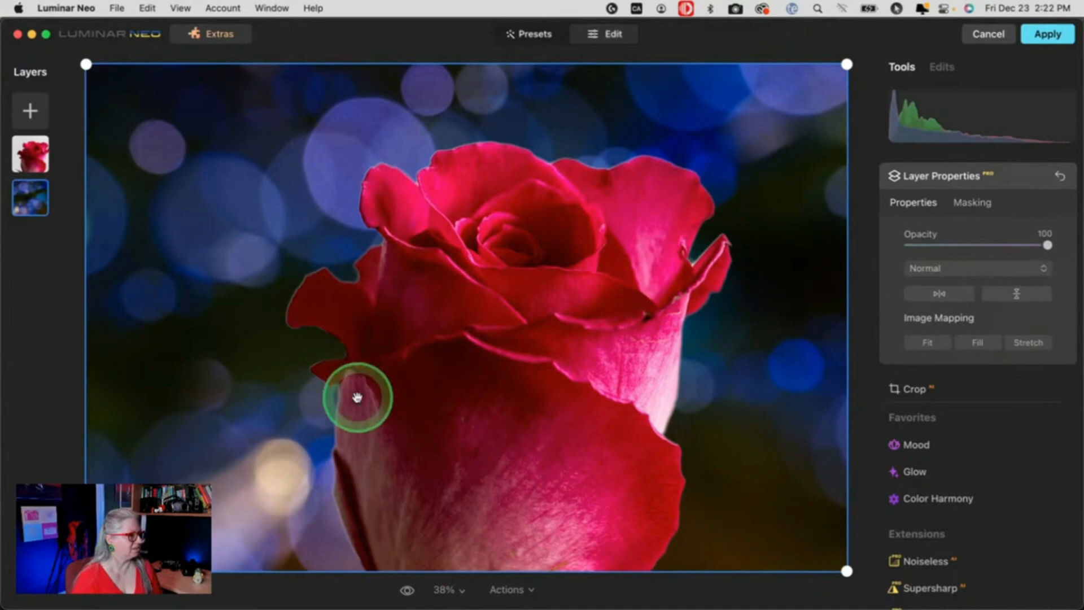
pyautogui.click(30, 197)
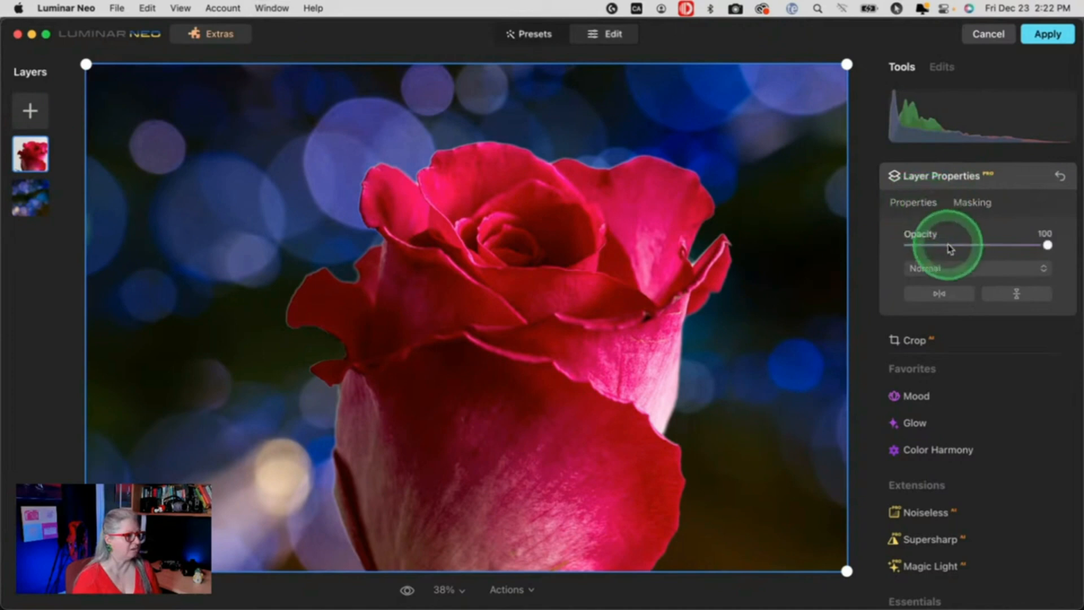
pyautogui.click(975, 268)
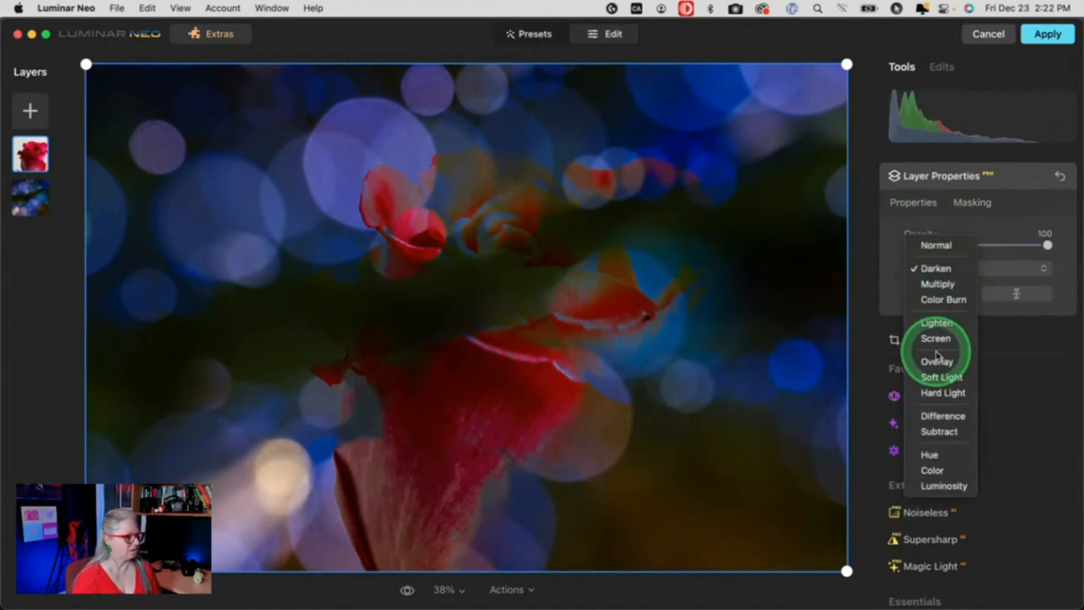
pyautogui.click(937, 322)
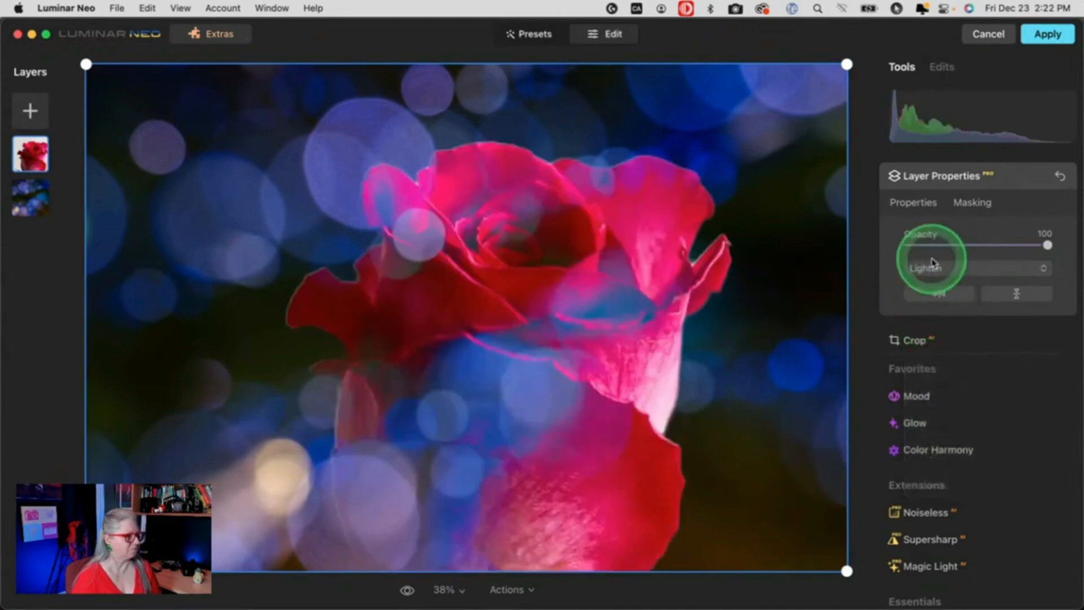
pyautogui.click(971, 268)
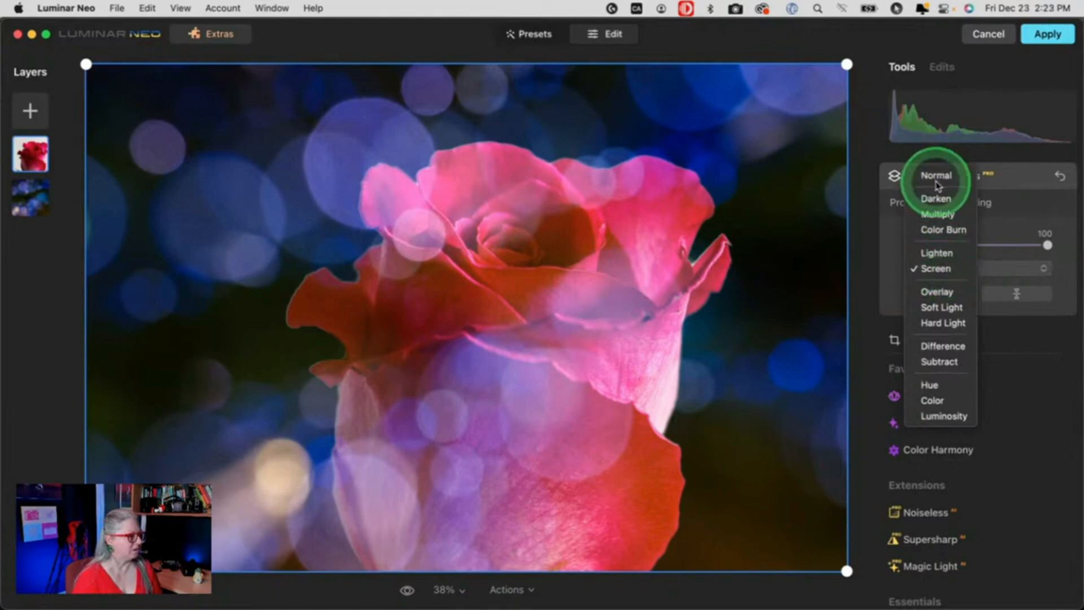
pyautogui.click(936, 175)
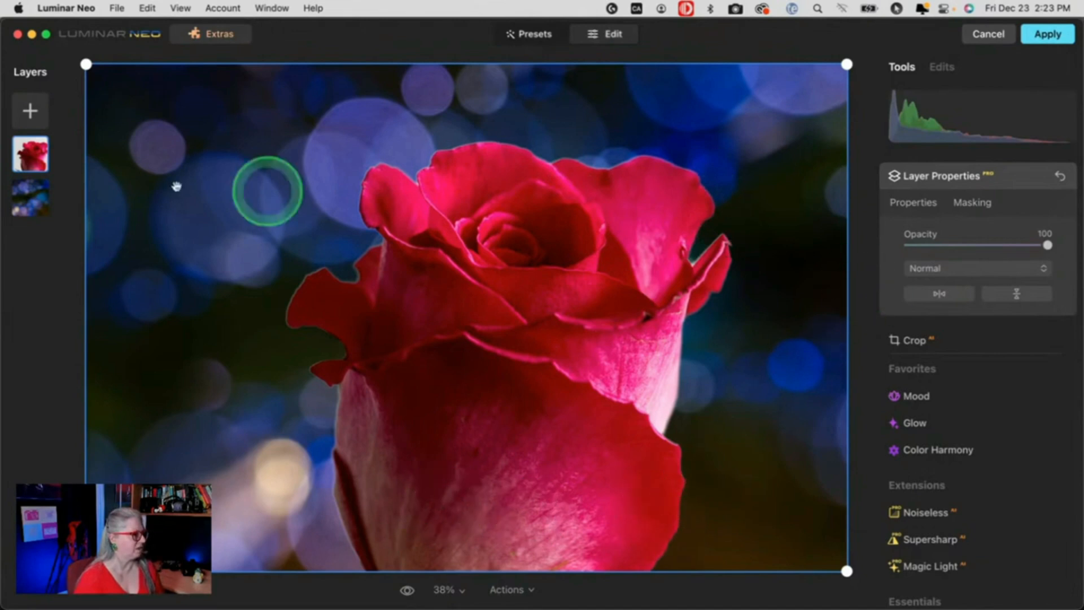
pyautogui.click(31, 196)
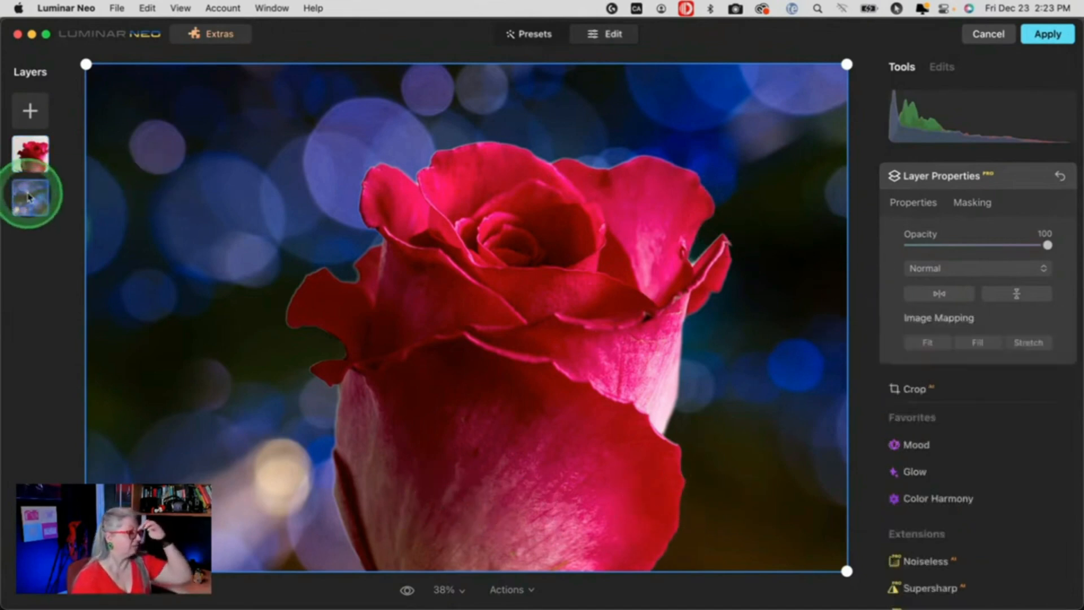
# Add the Arabic-script wall texture from My Images as a top layer at full opacity.
pyautogui.click(30, 196)
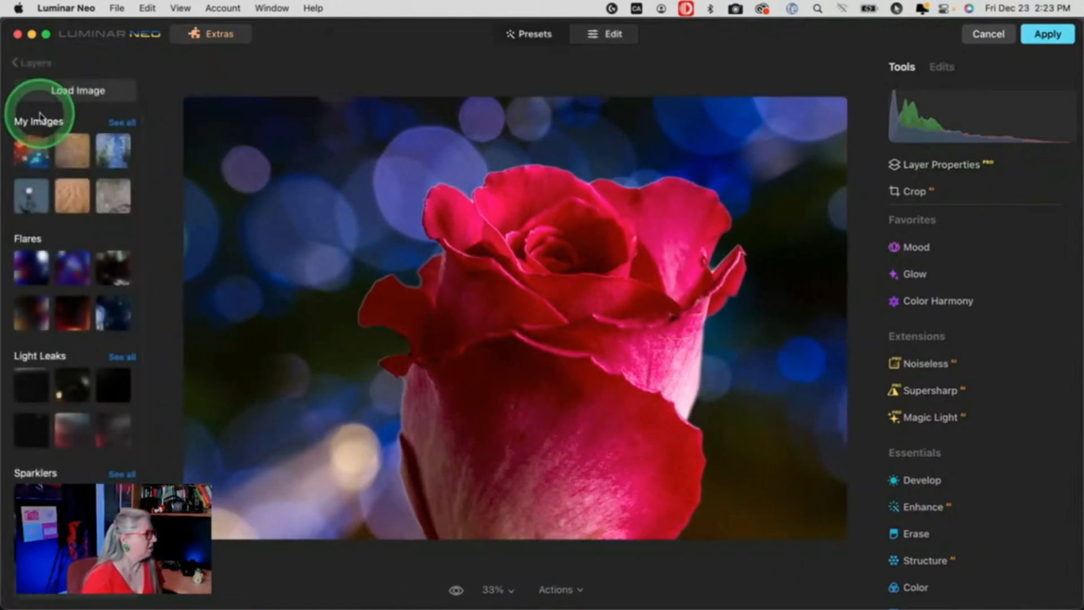
pyautogui.moveTo(121, 123)
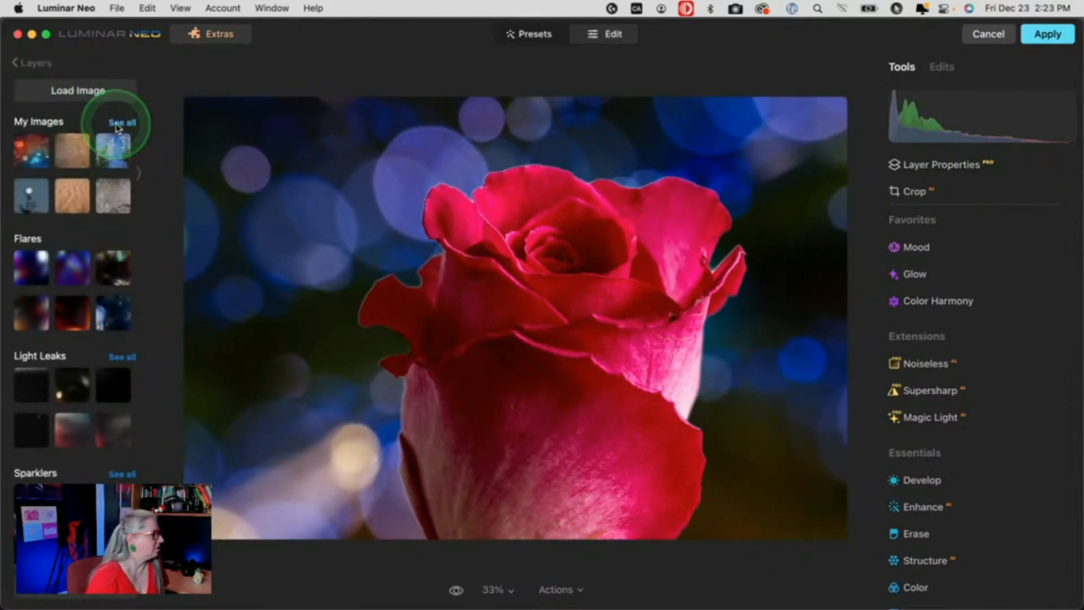
pyautogui.click(122, 122)
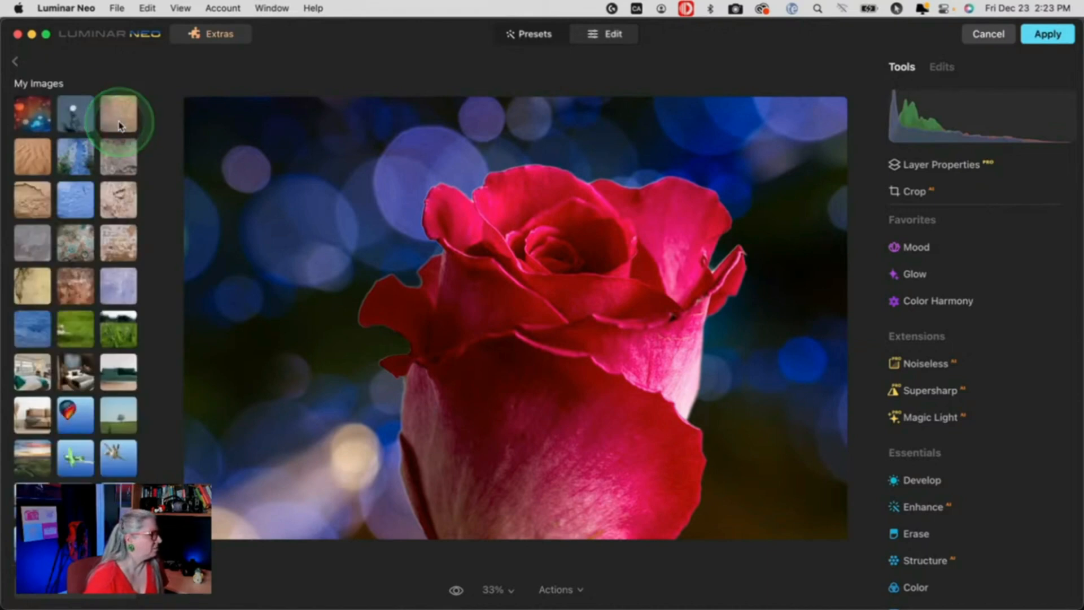
pyautogui.moveTo(65, 307)
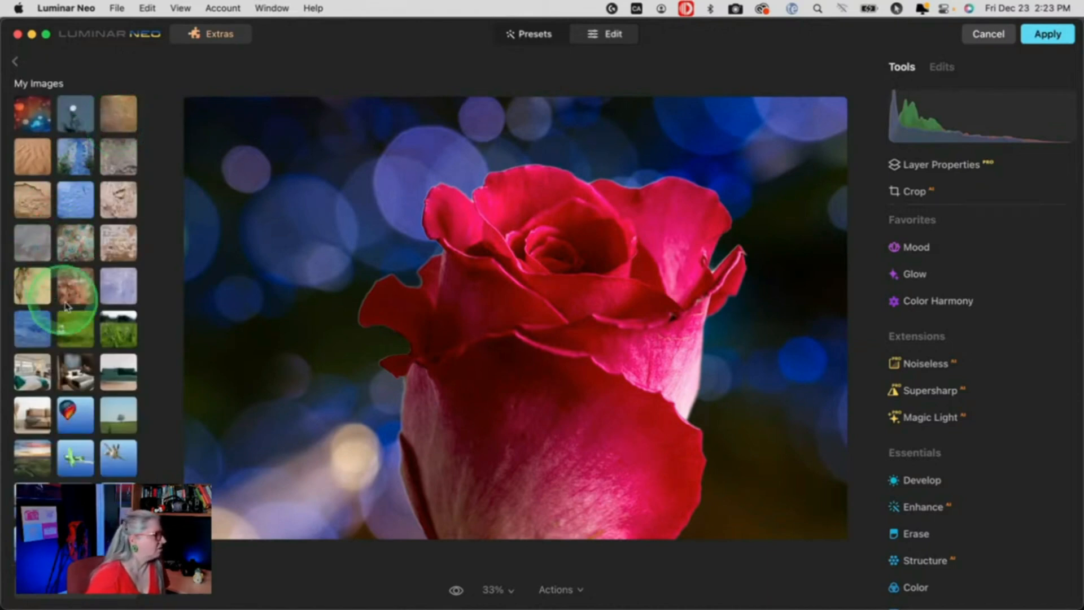
pyautogui.moveTo(62, 476)
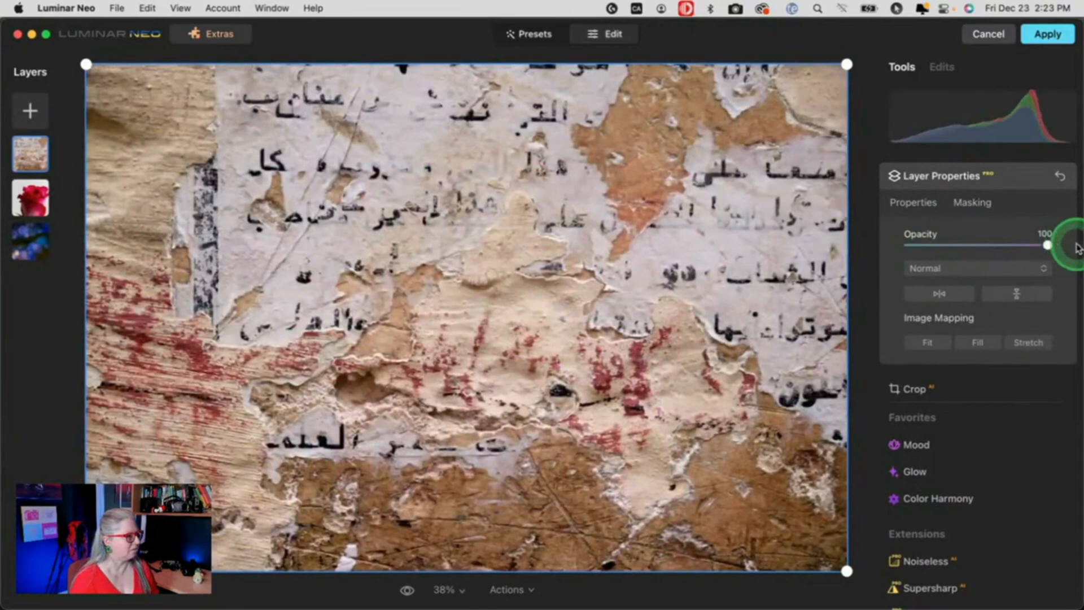
pyautogui.rightClick(29, 208)
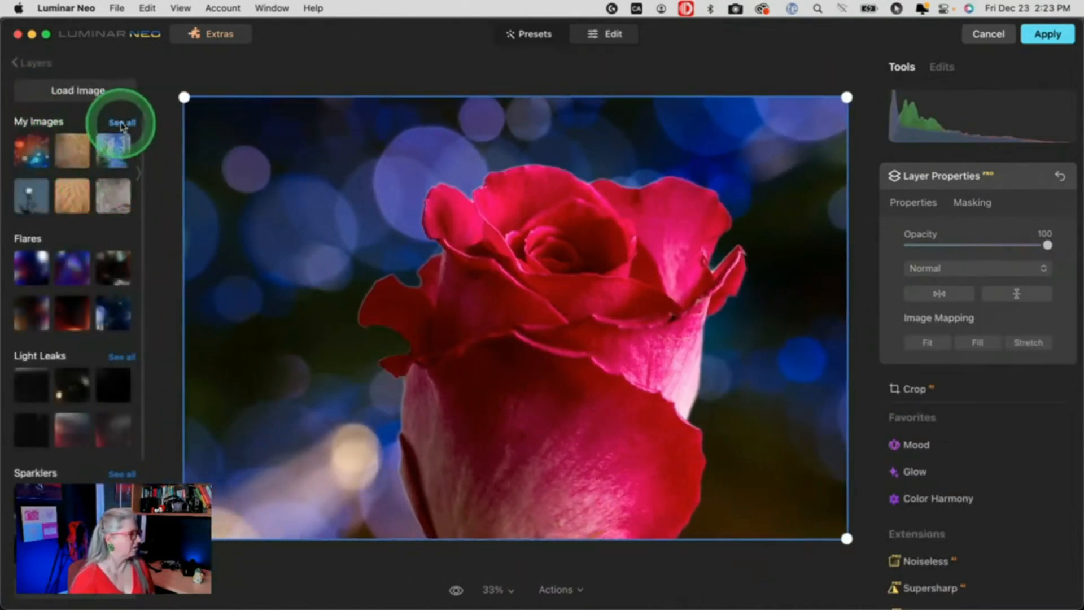
pyautogui.click(122, 122)
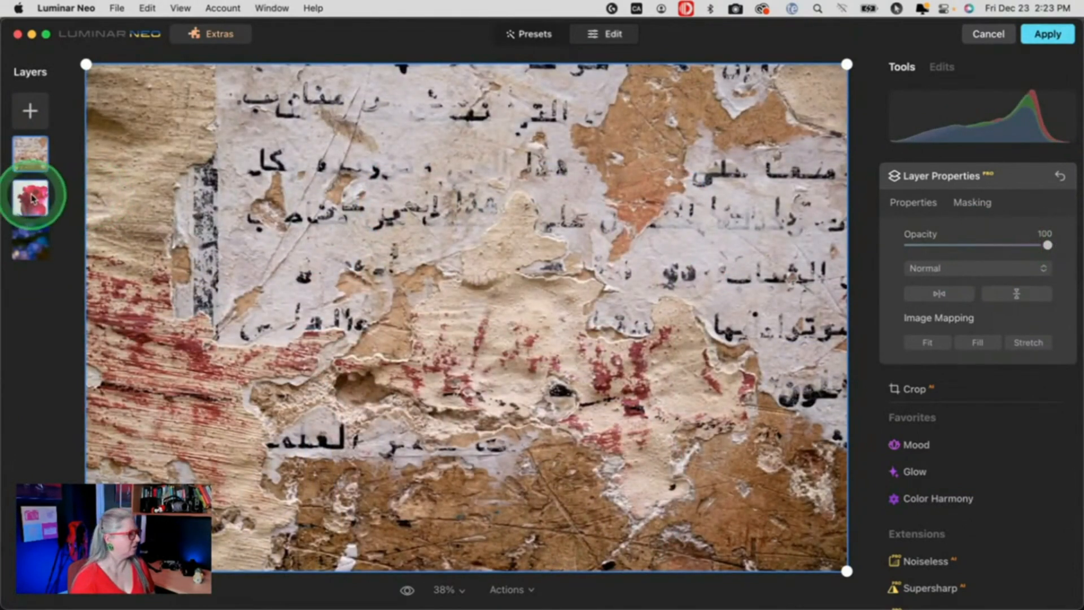
# Move the rose layer above the wall texture, delete the bokeh layer and scale the rose smaller.
pyautogui.click(30, 199)
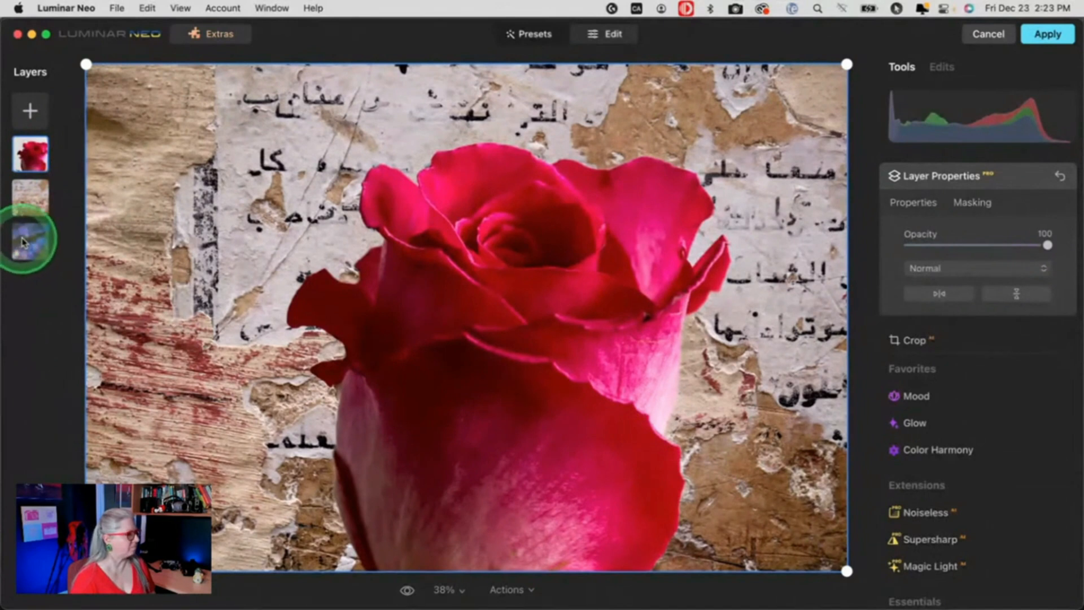
pyautogui.rightClick(29, 238)
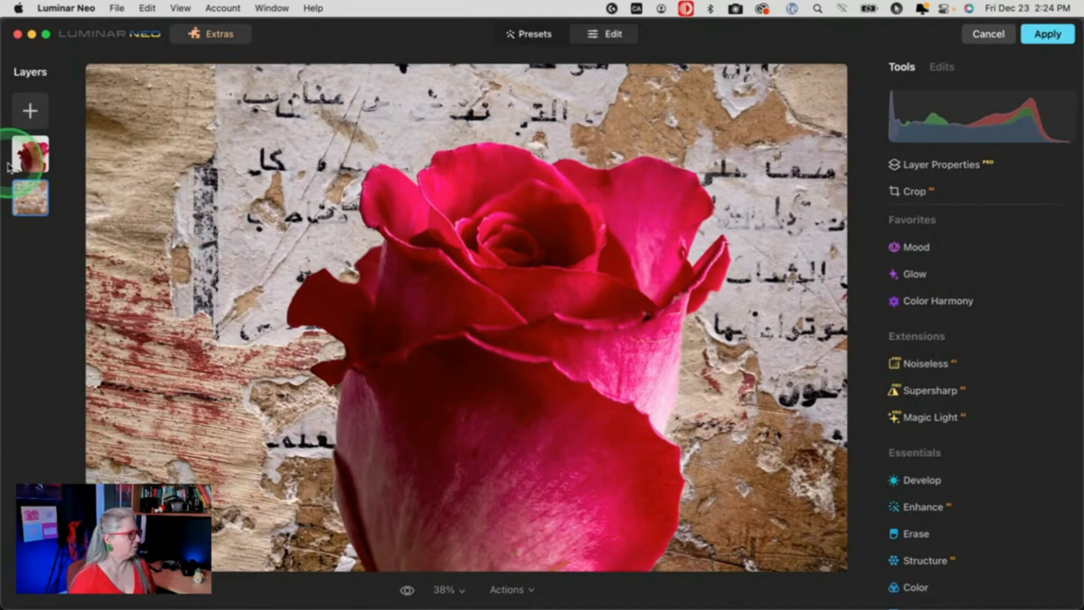
pyautogui.click(937, 164)
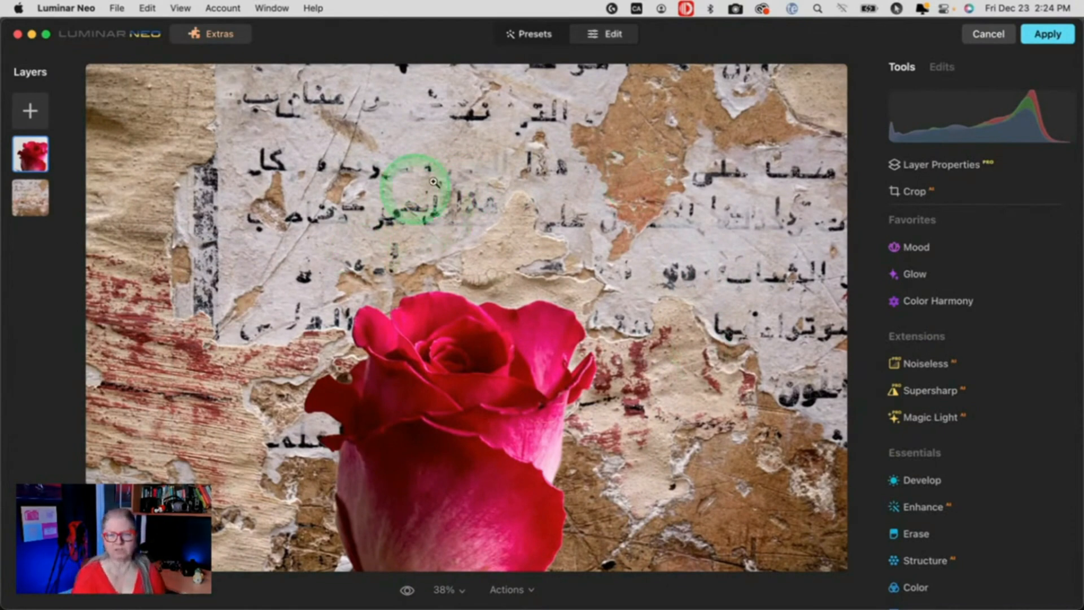
pyautogui.moveTo(681, 210)
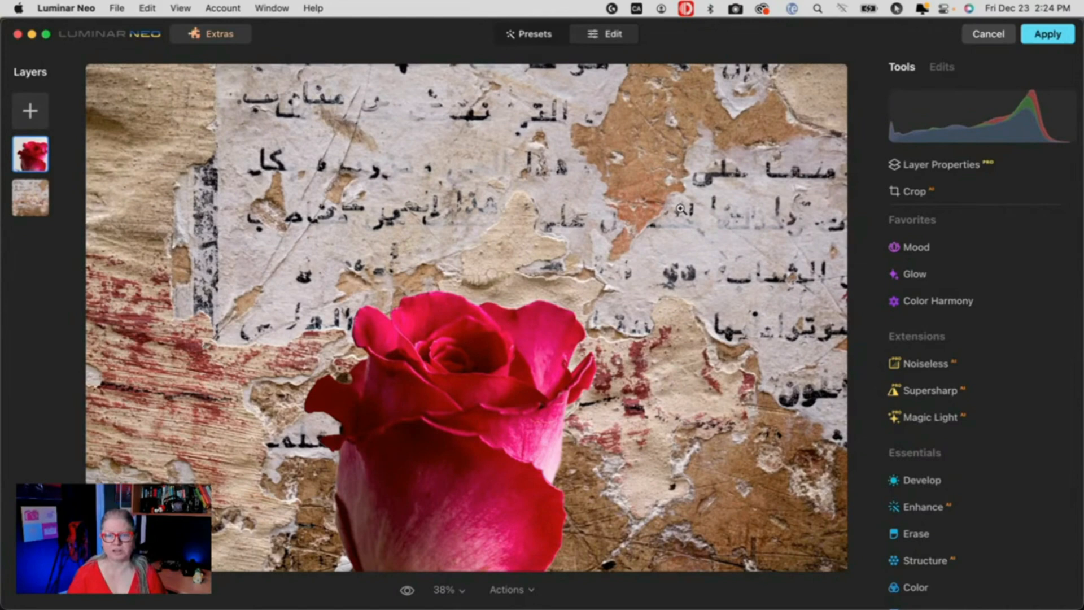
pyautogui.moveTo(636, 221)
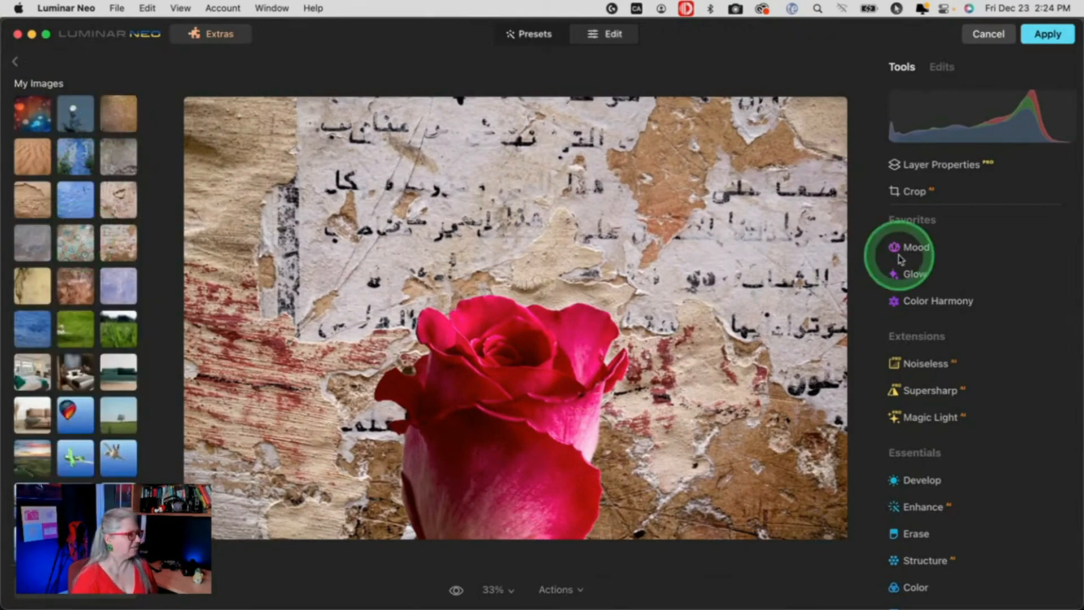
# Add the Moroccan tile texture as a layer and place it beneath the wall texture.
pyautogui.click(938, 164)
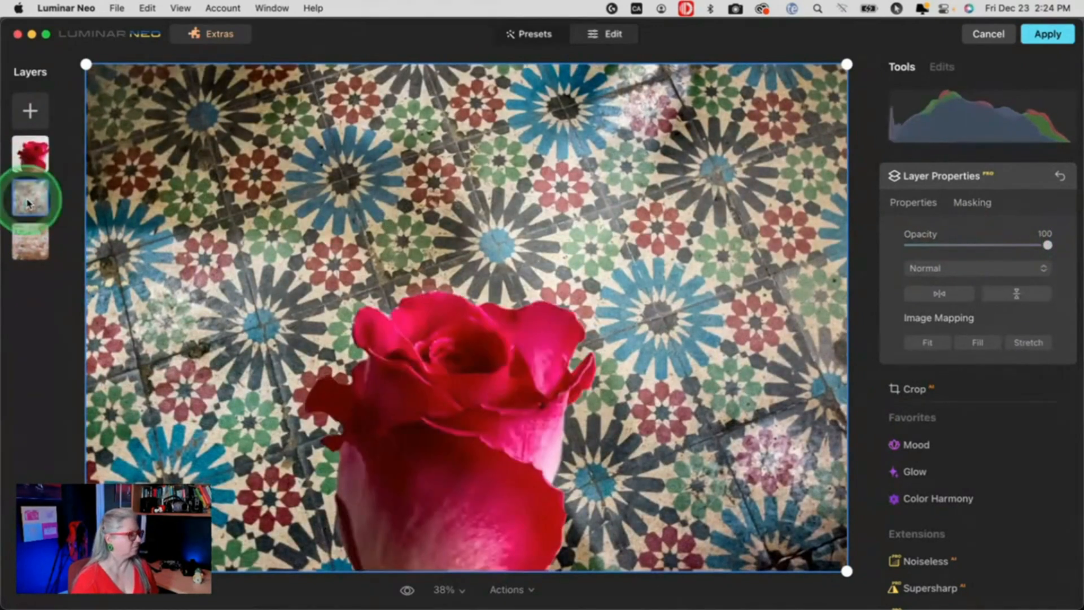
pyautogui.moveTo(29, 199)
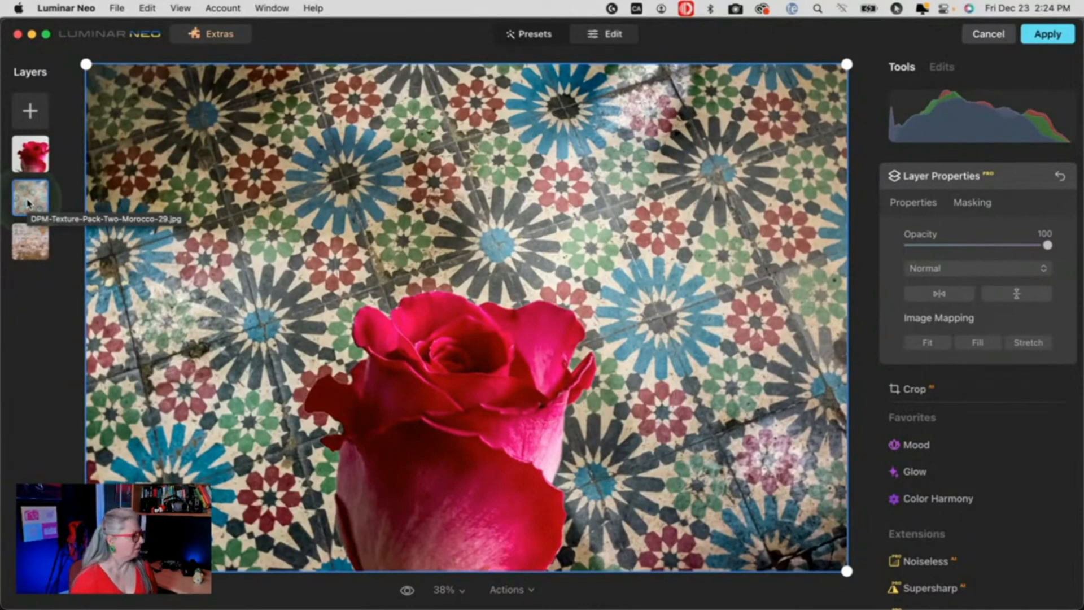
pyautogui.click(29, 199)
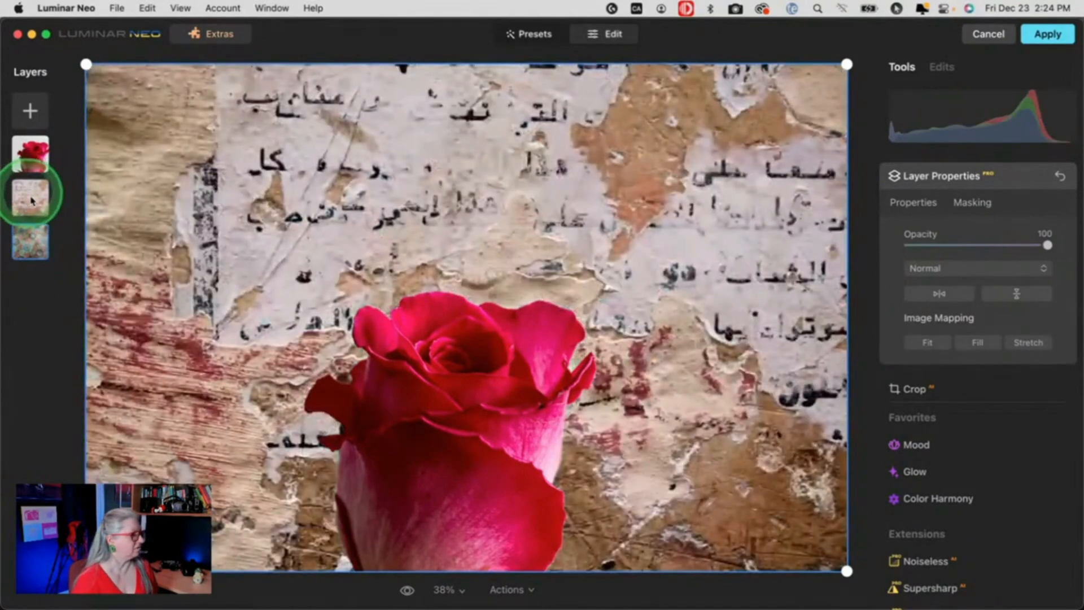
# Give the wall layer a lighter blend mode and fade the tile layer to 43 opacity.
pyautogui.click(977, 269)
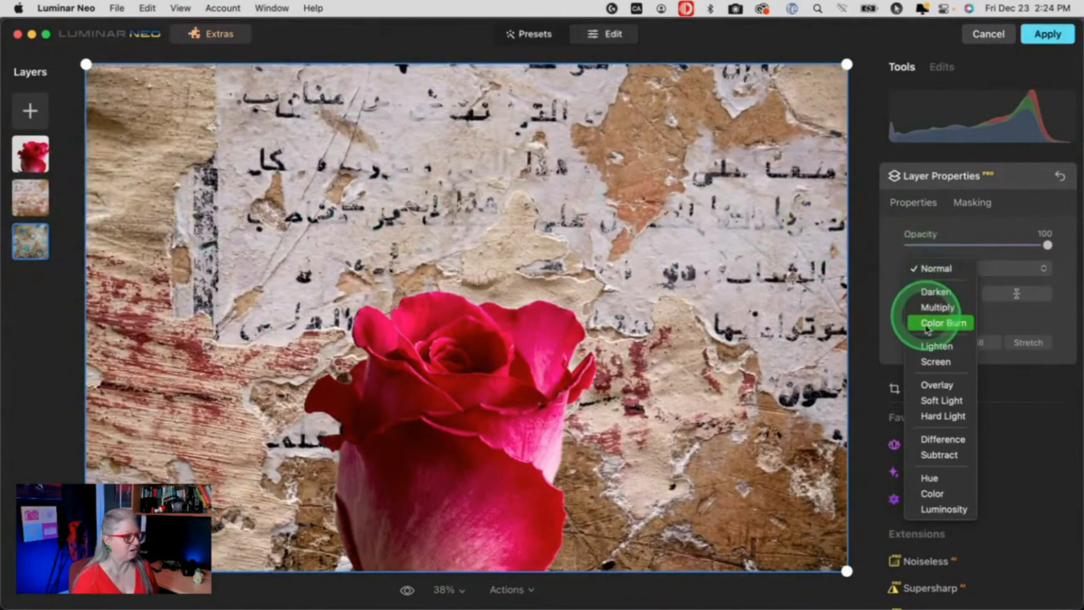
pyautogui.click(937, 384)
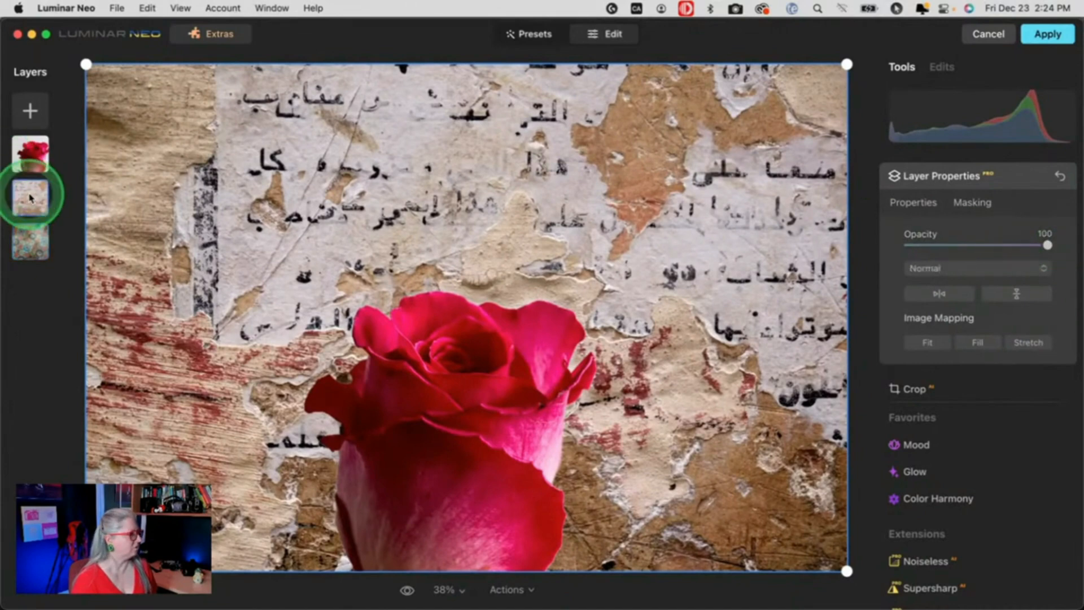
pyautogui.click(976, 269)
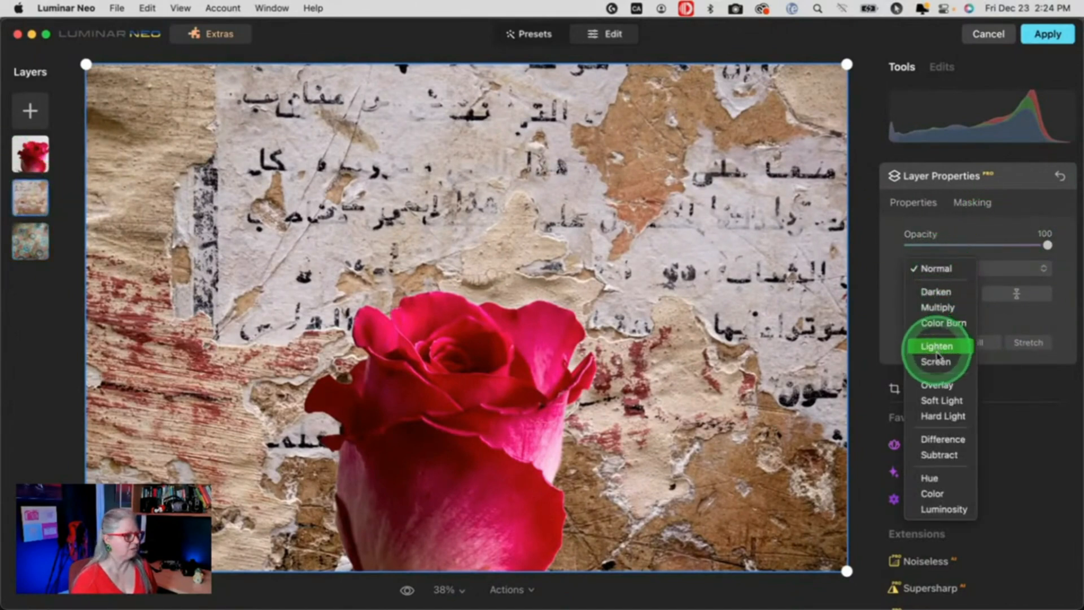
pyautogui.click(937, 385)
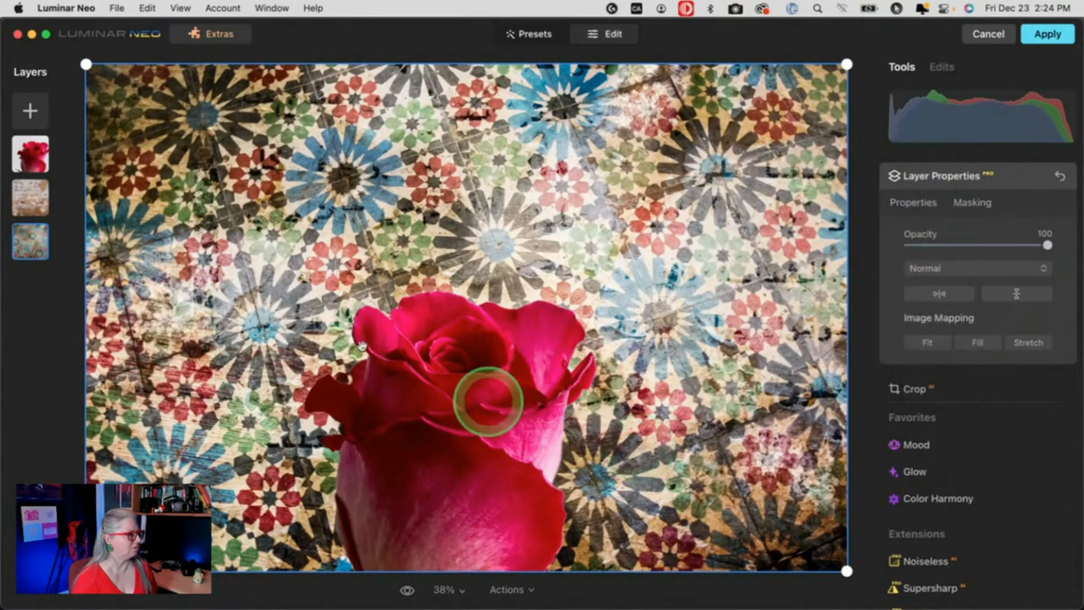
pyautogui.click(29, 199)
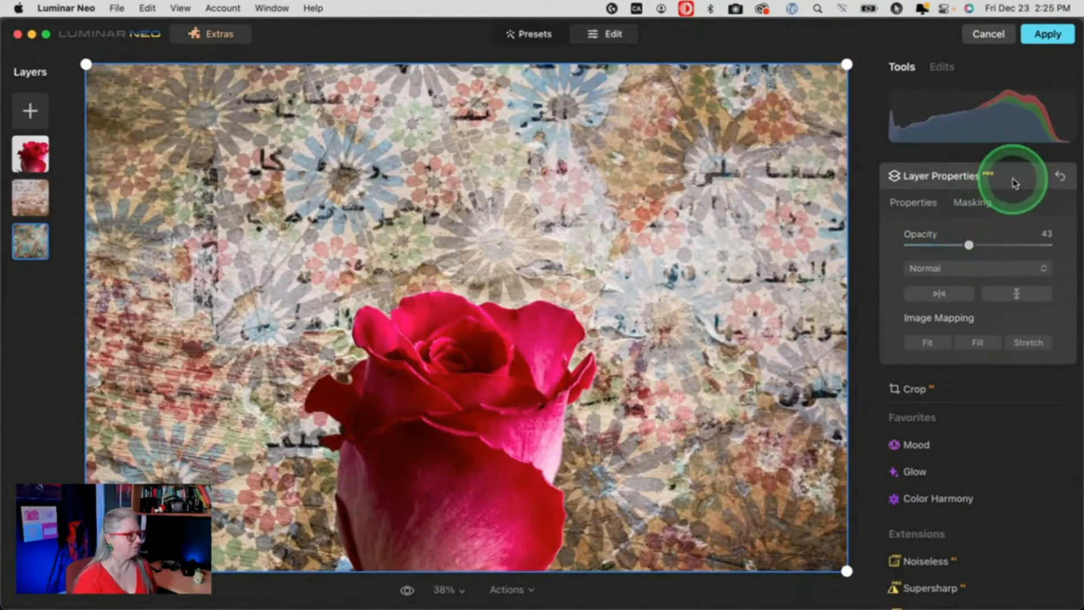
pyautogui.click(937, 175)
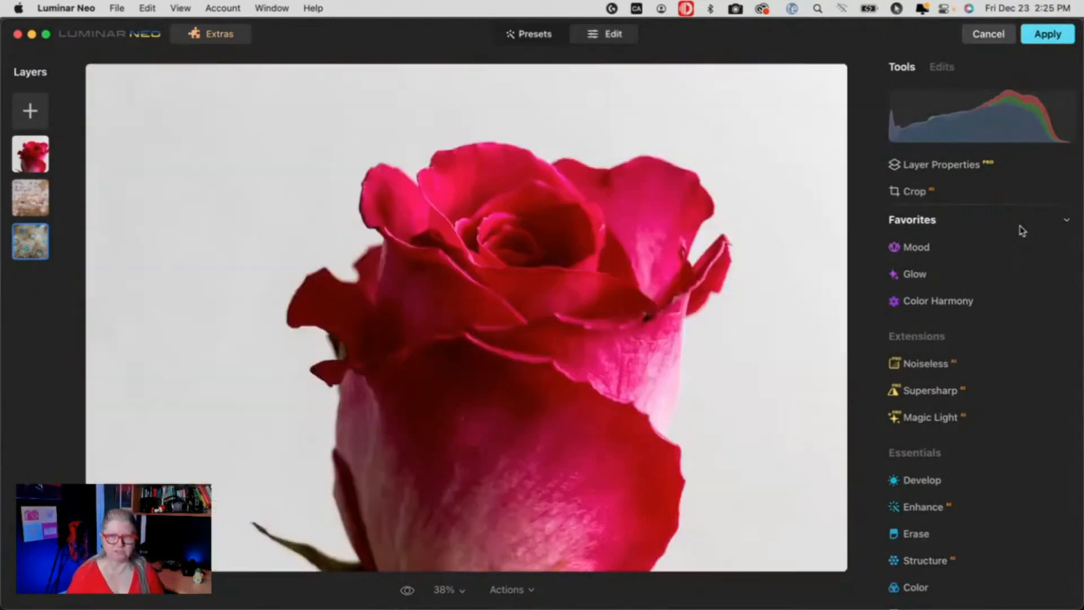
# Enlarge the rose so it fills most of the frame over the blended textures.
pyautogui.click(29, 242)
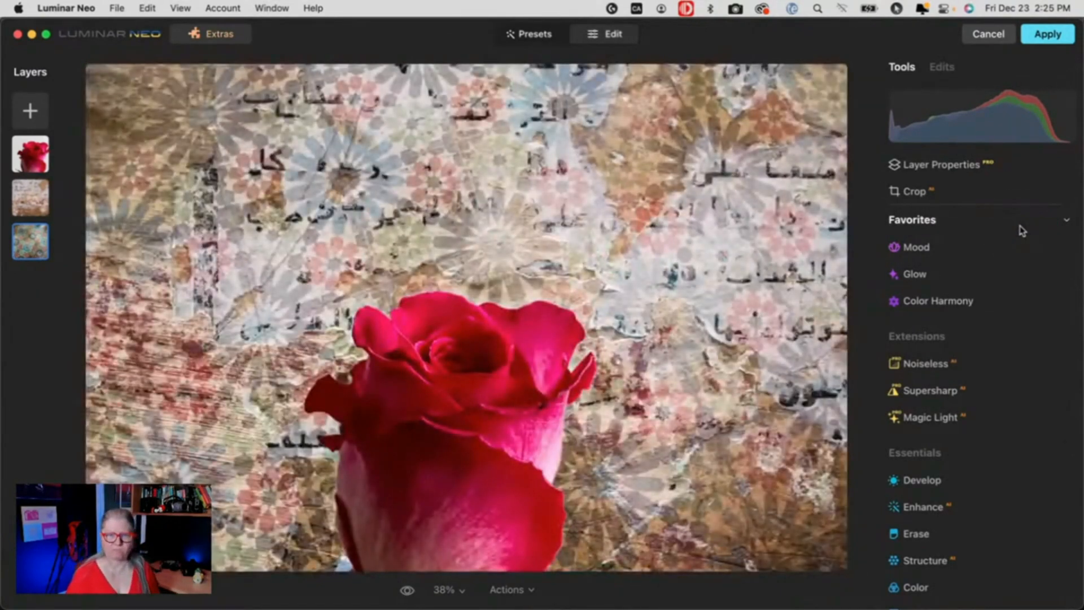
pyautogui.click(938, 164)
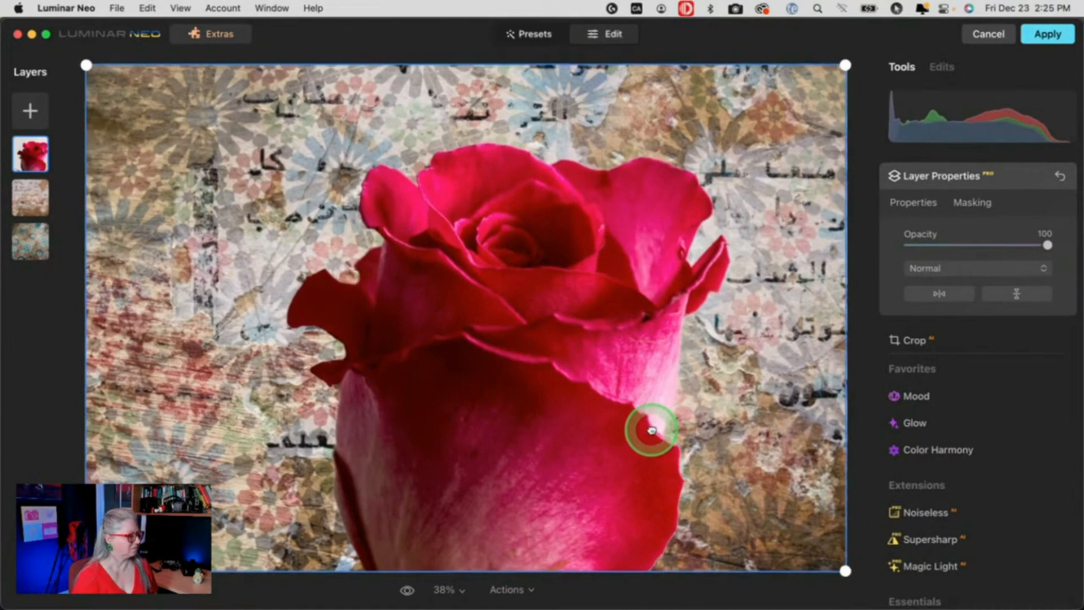
pyautogui.click(941, 175)
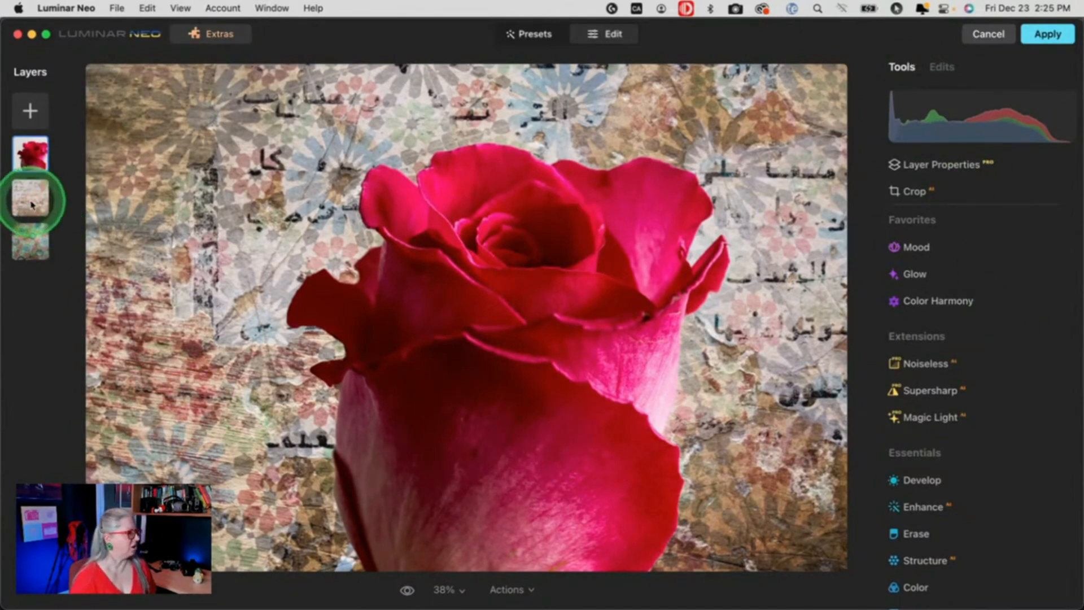
# Move the Arabic-script wall texture layer above the rose layer.
pyautogui.click(30, 198)
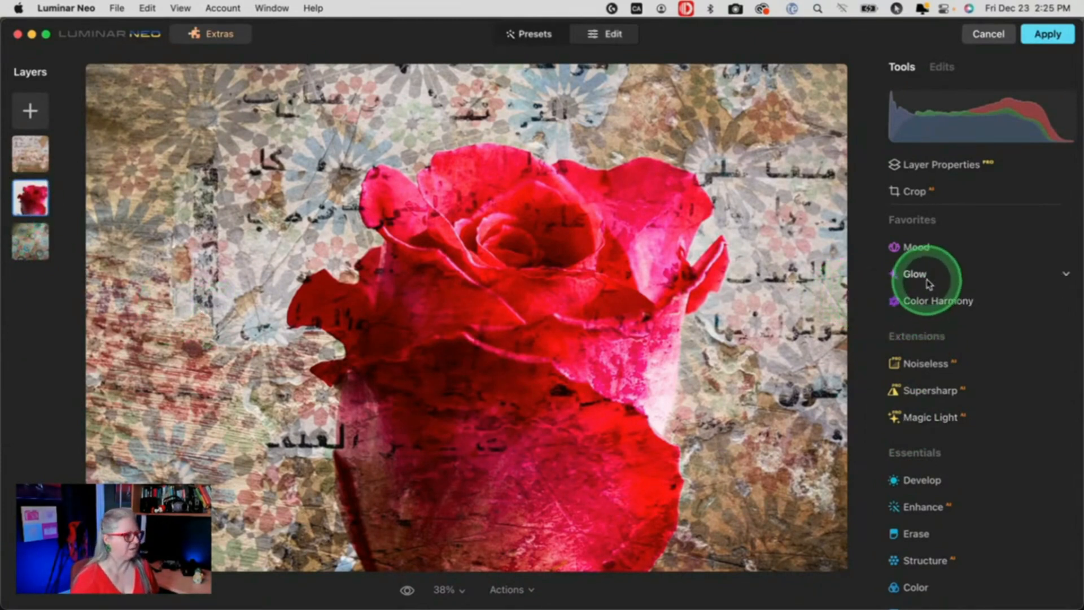
# Apply the Creative > Sepia LUT in Mood to the rose layer at amount 36.
pyautogui.click(917, 248)
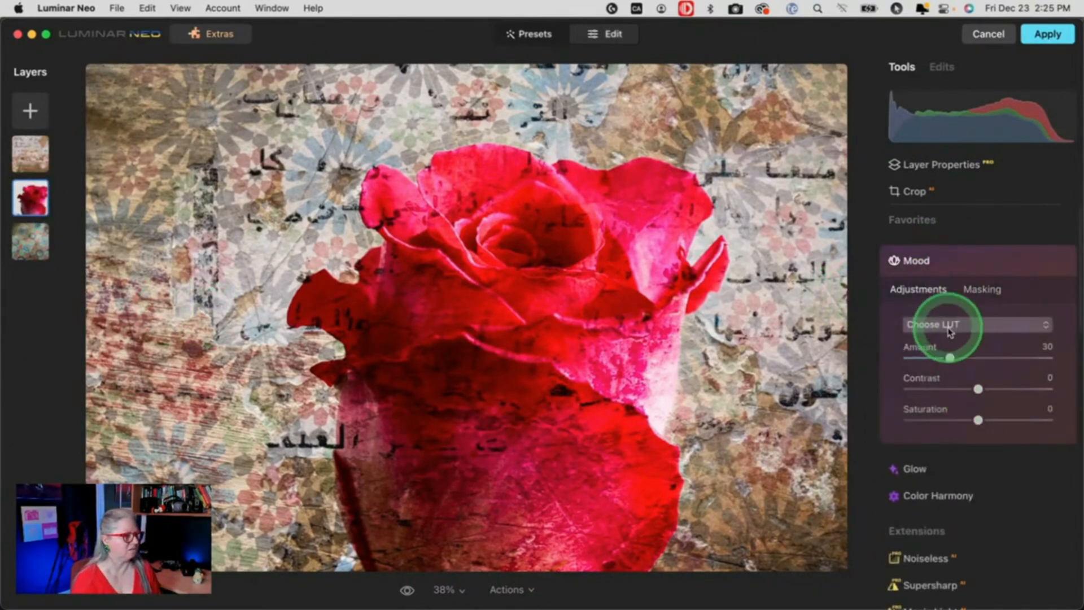
pyautogui.click(974, 324)
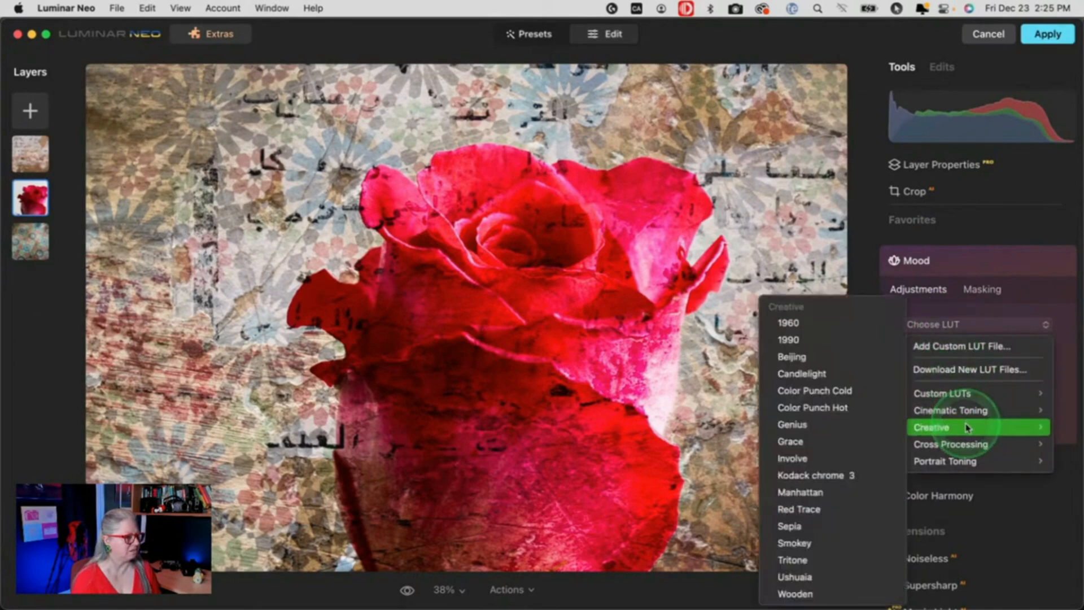
pyautogui.click(794, 542)
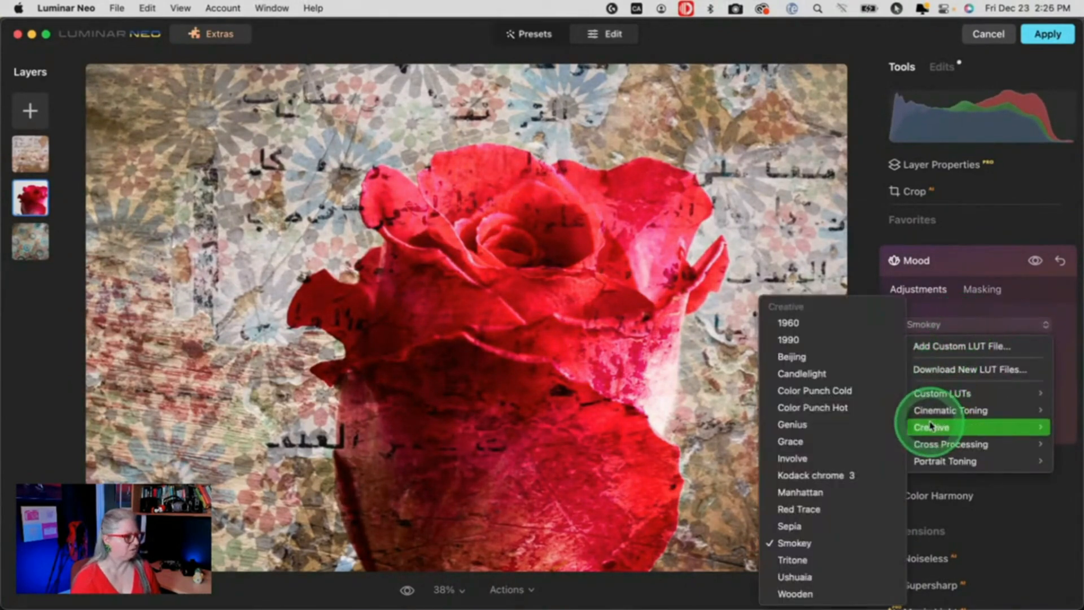
pyautogui.click(789, 525)
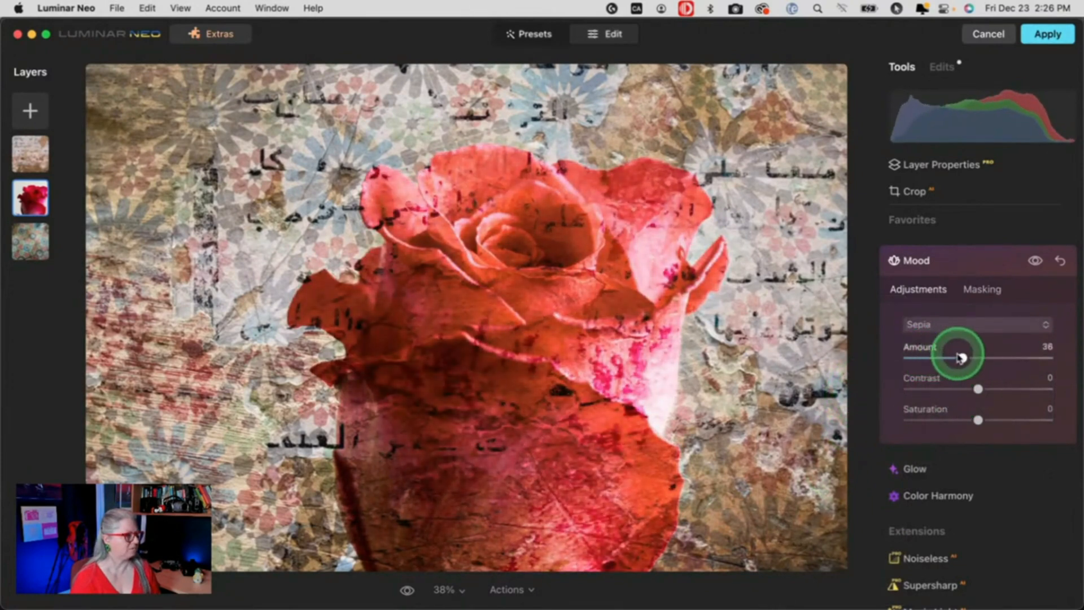
pyautogui.click(917, 259)
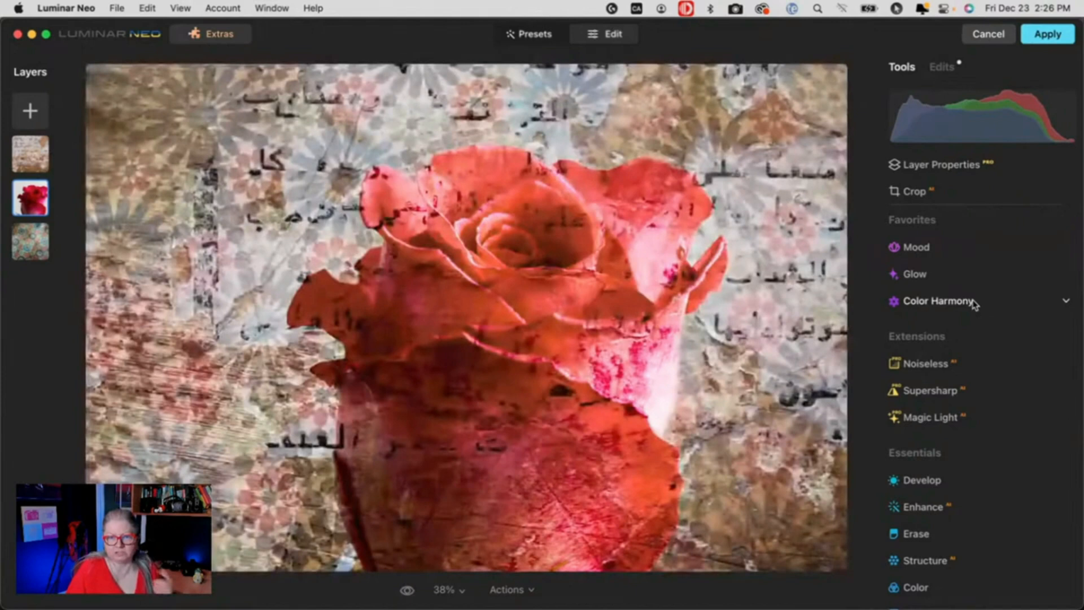
pyautogui.click(959, 293)
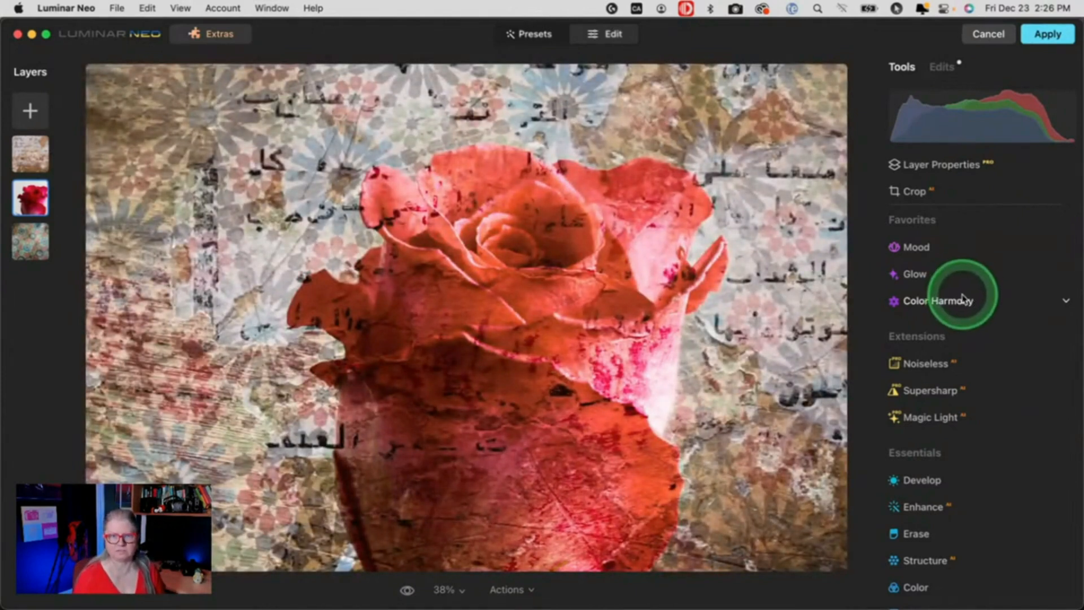